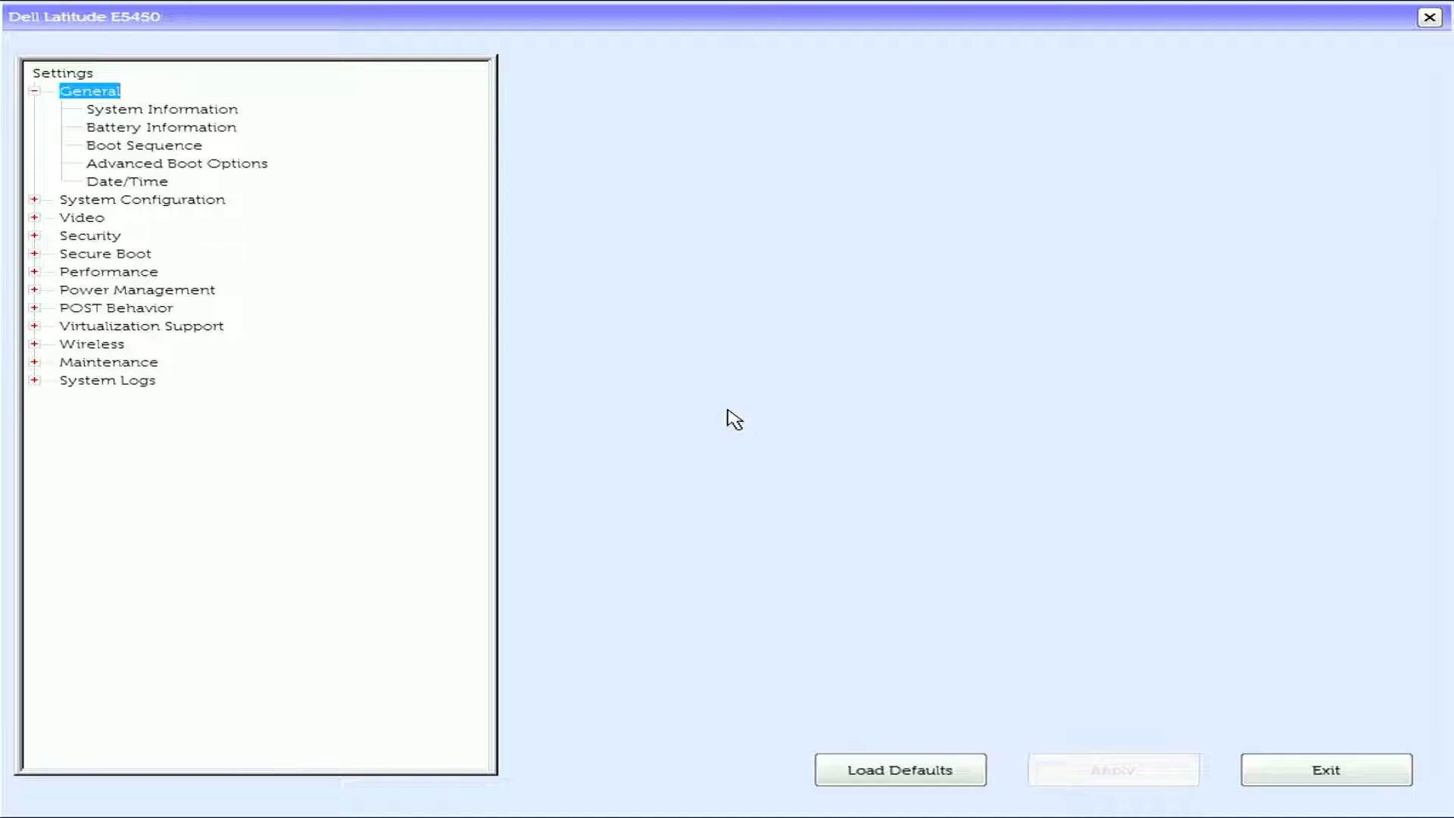
# View the System Information page showing BIOS version A23, memory and processor details.
pyautogui.click(162, 109)
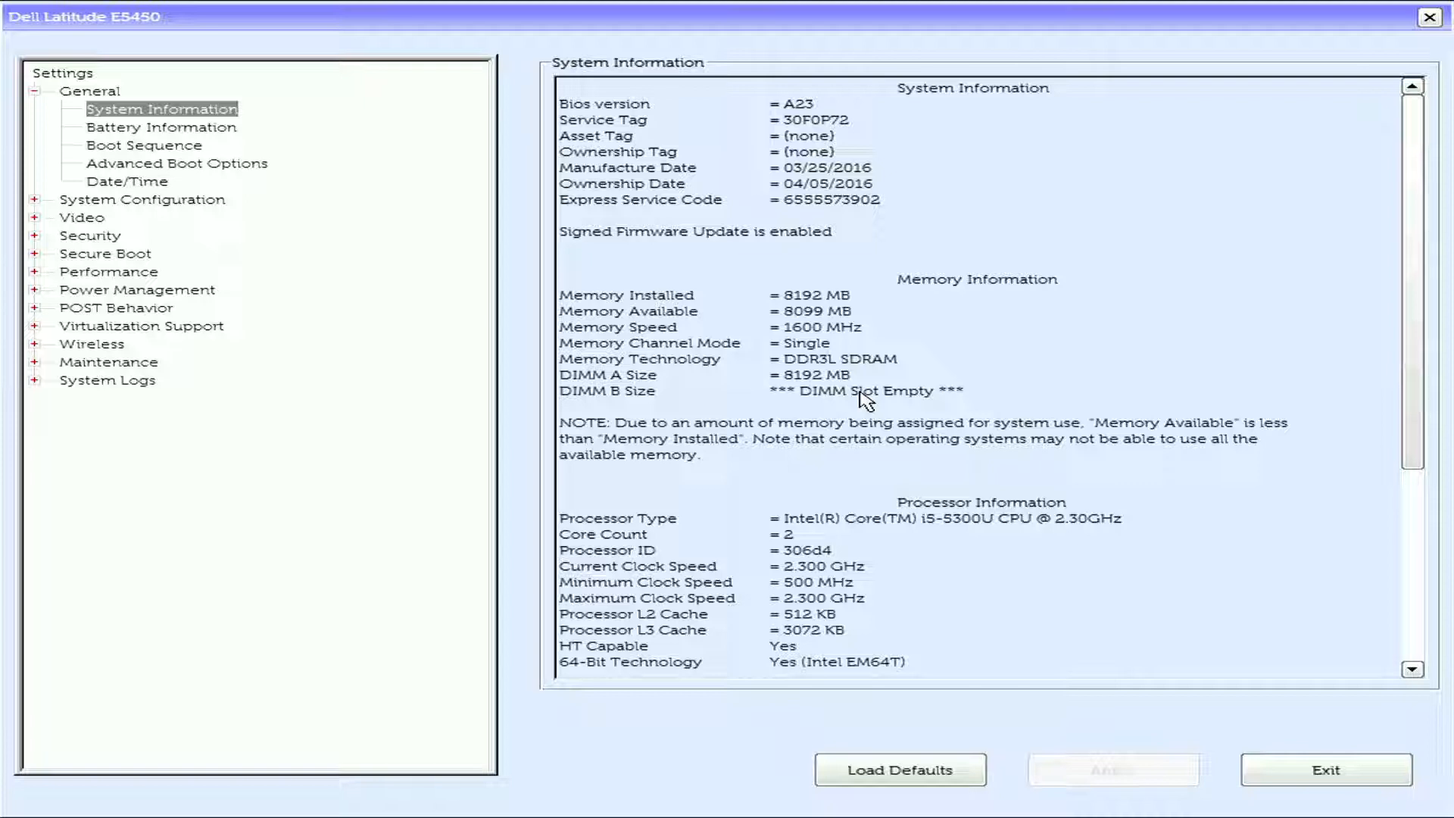
pyautogui.scroll(-3)
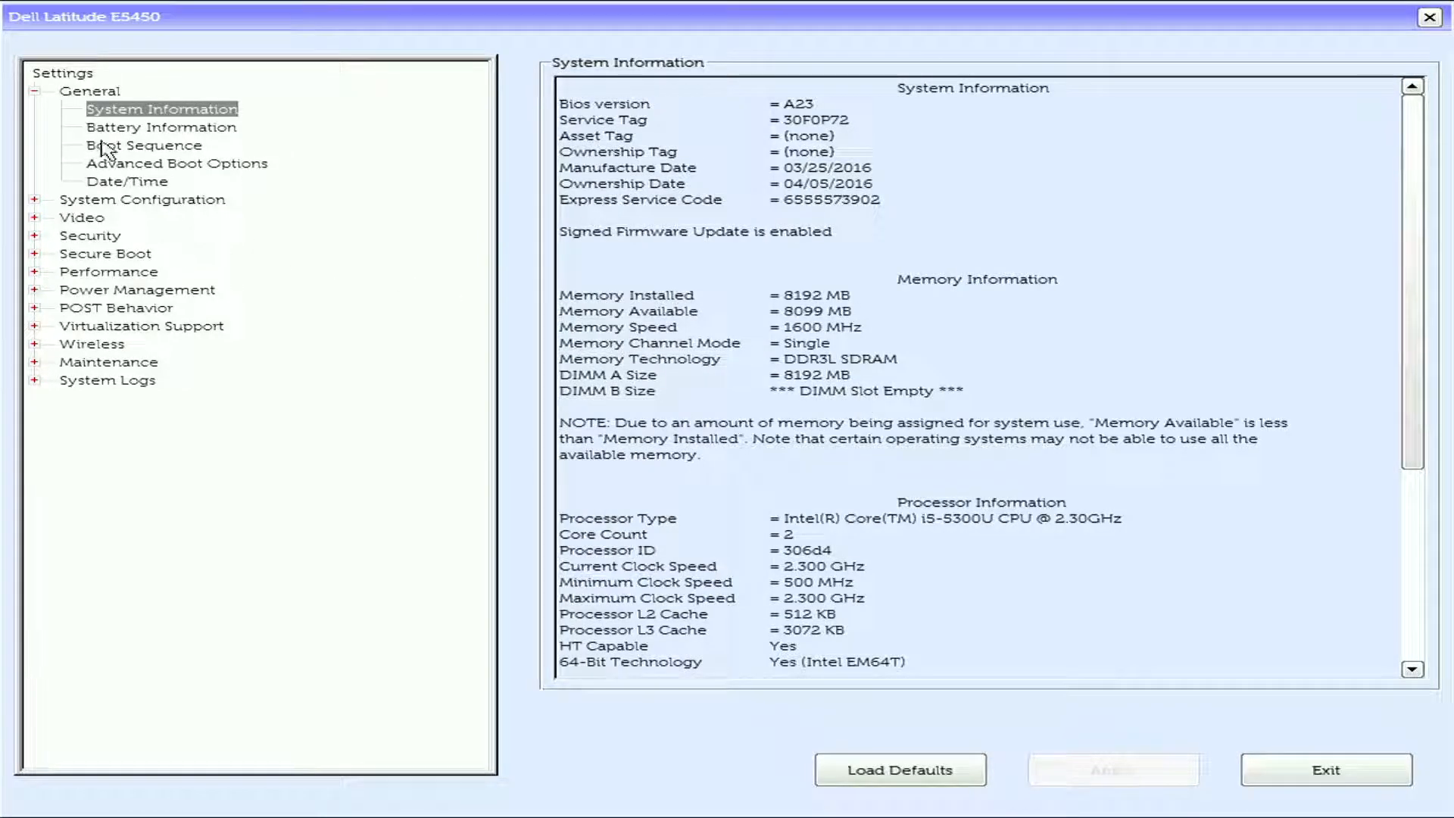
# Review Boot Sequence, Battery Information, Advanced Boot Options and Date/Time, then show Integrated NIC.
pyautogui.click(144, 145)
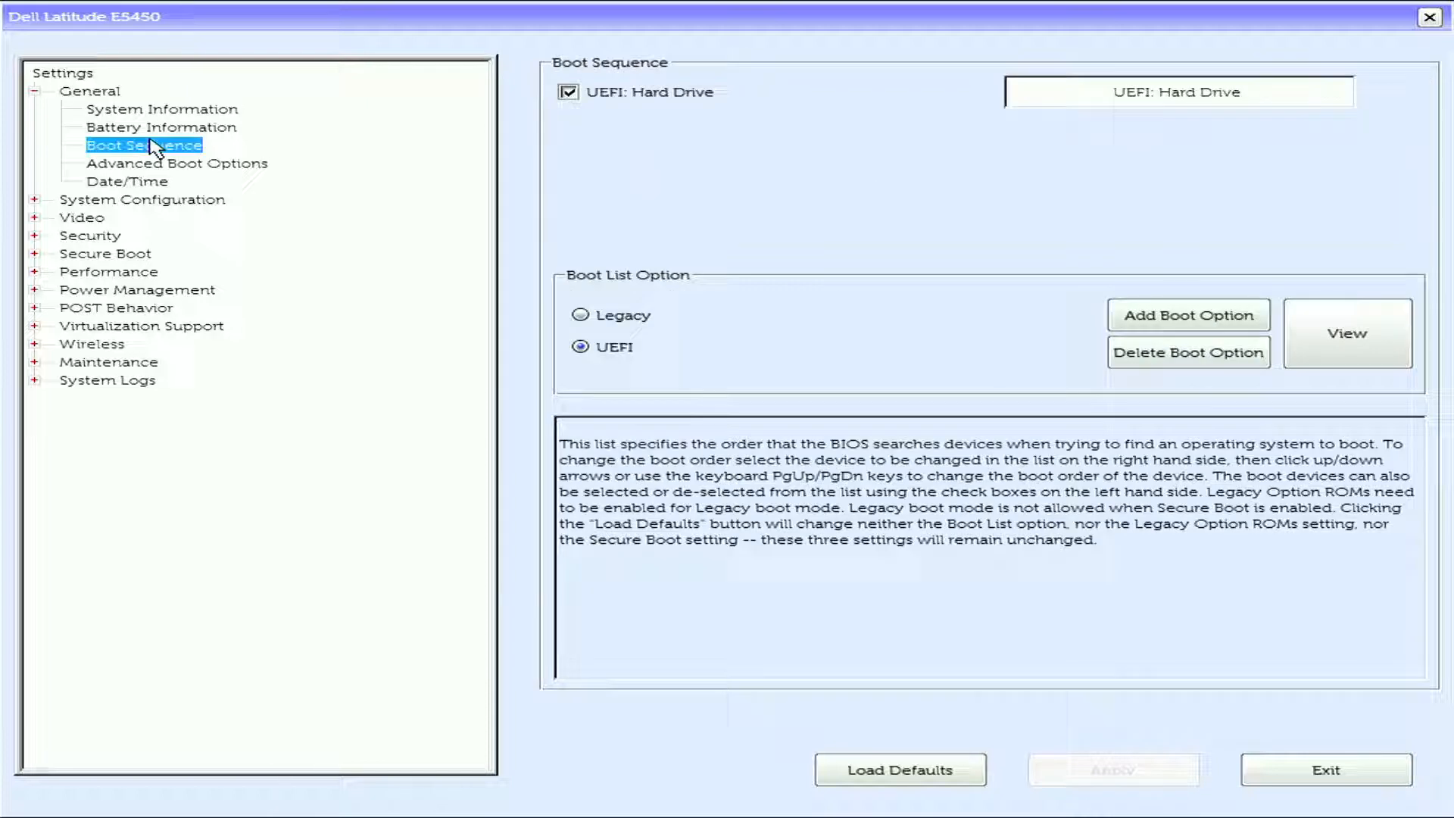
pyautogui.click(160, 127)
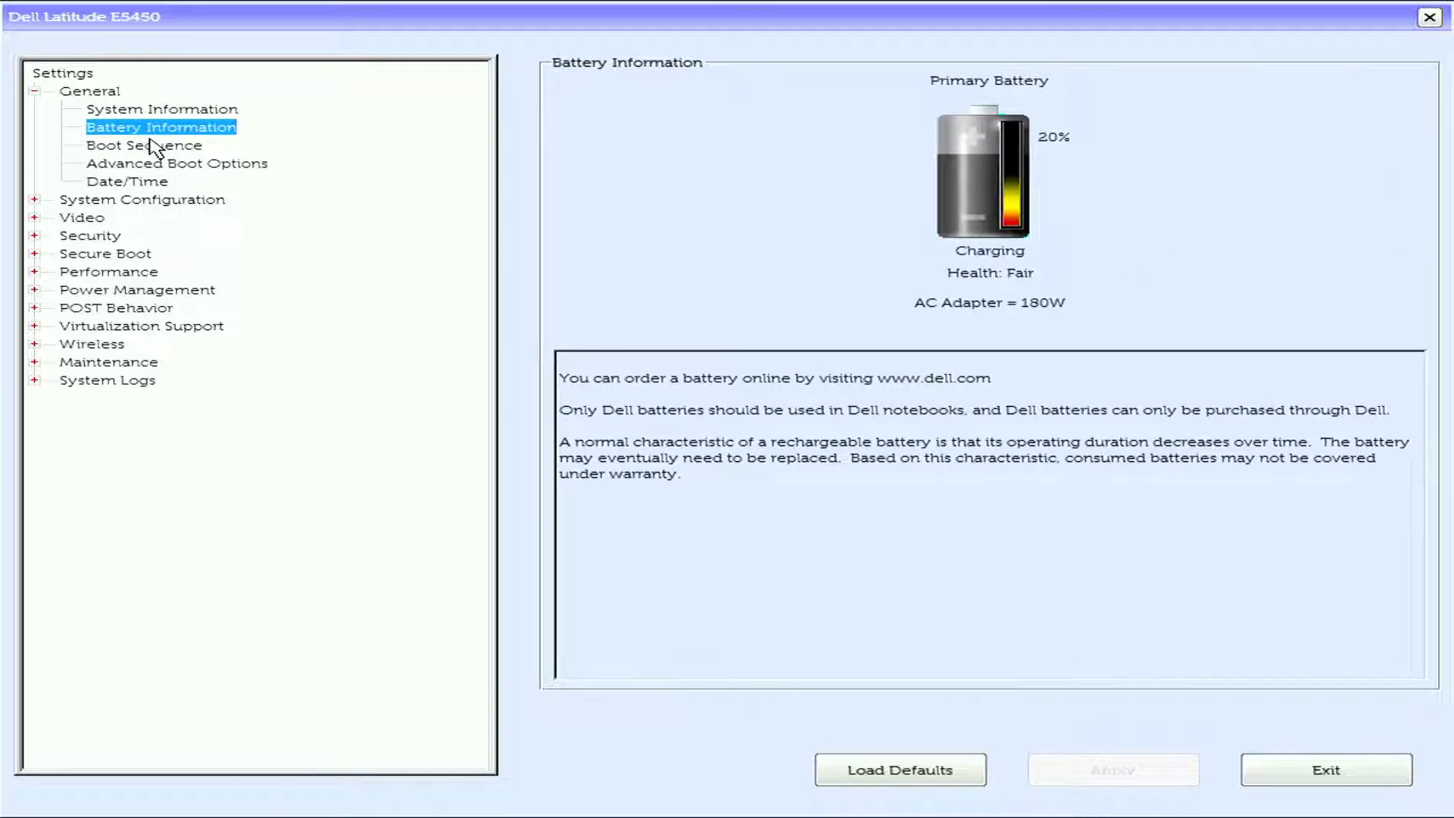
pyautogui.click(144, 146)
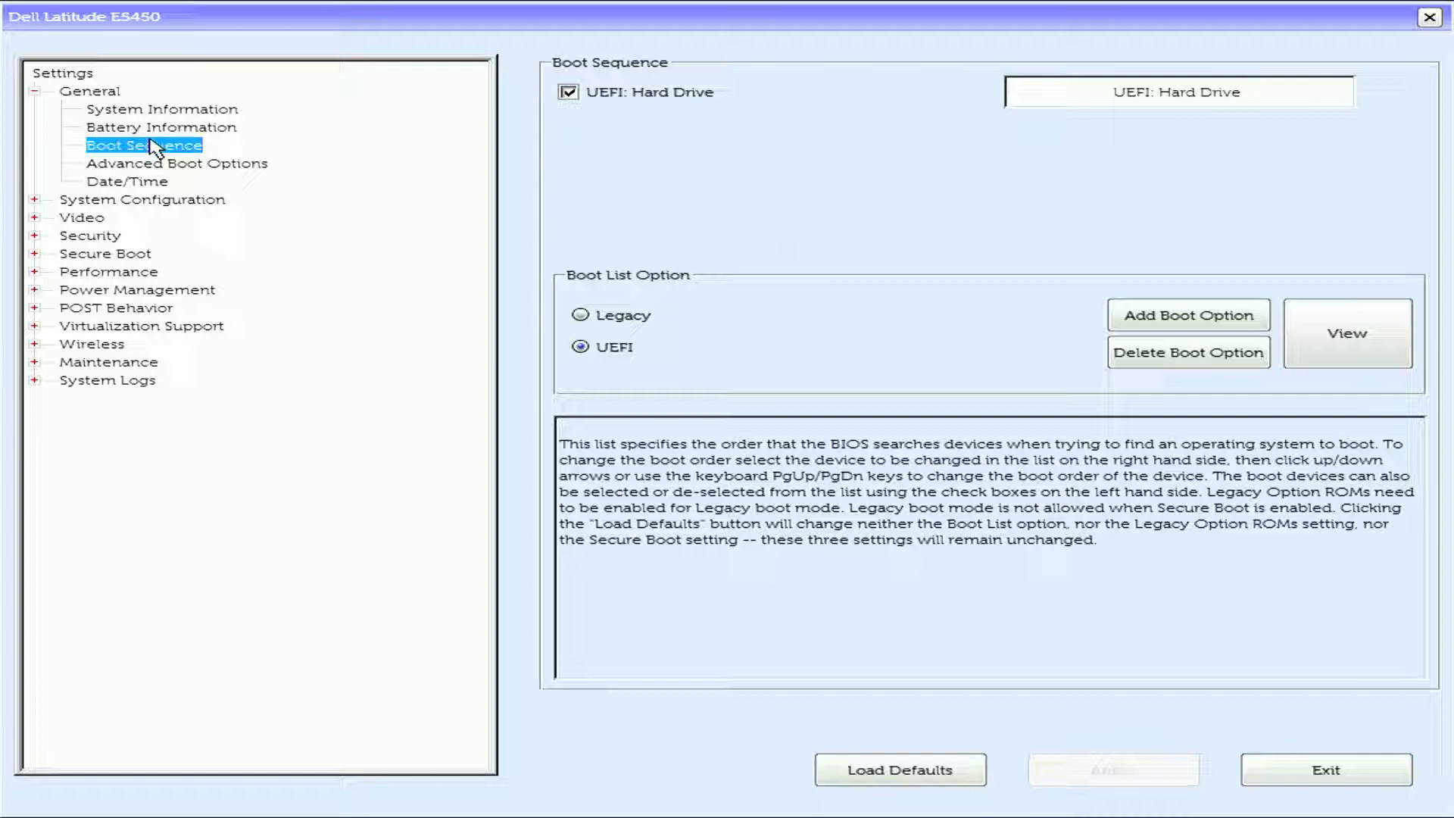
pyautogui.click(176, 163)
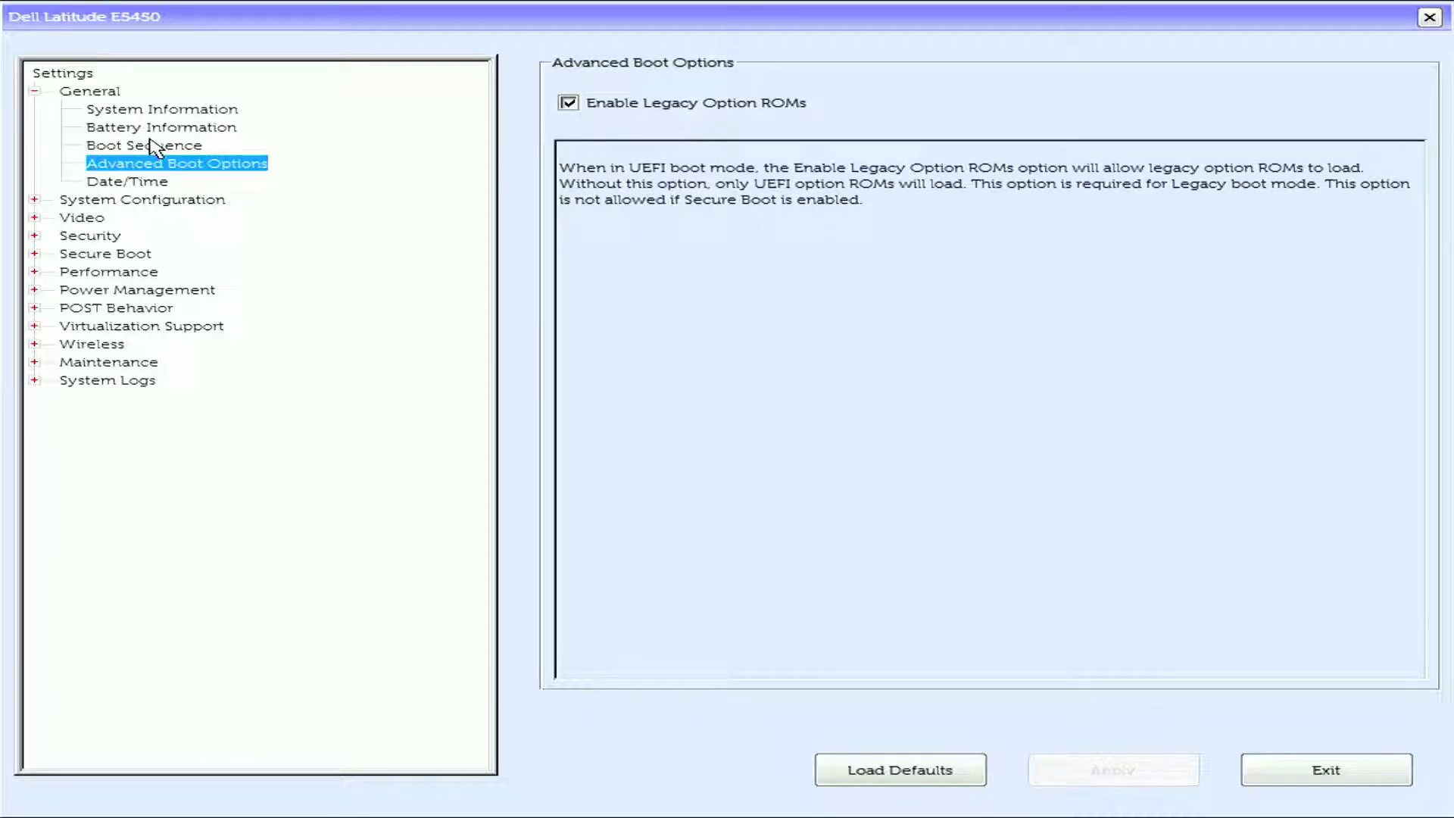
pyautogui.click(127, 180)
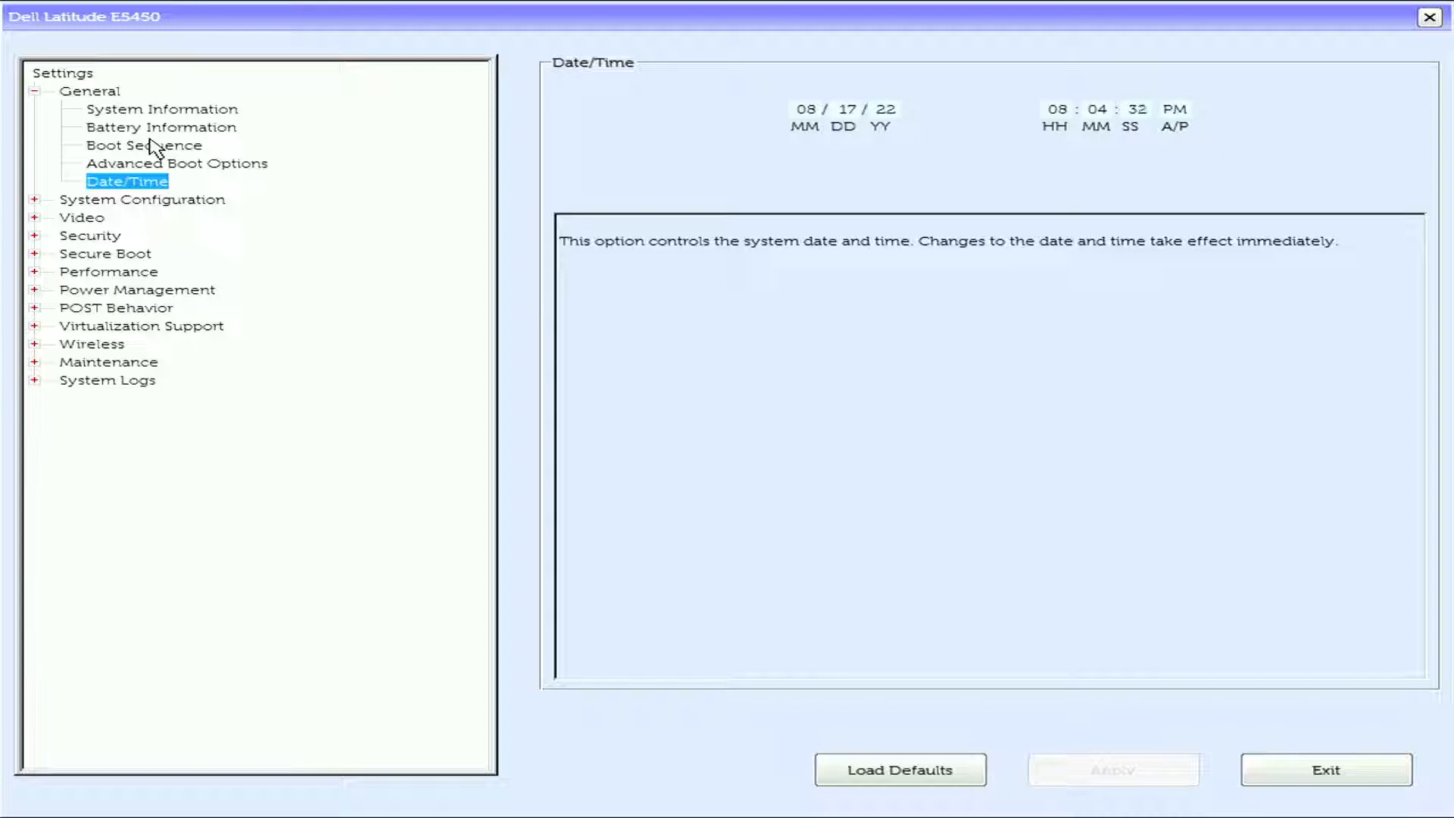
pyautogui.click(142, 199)
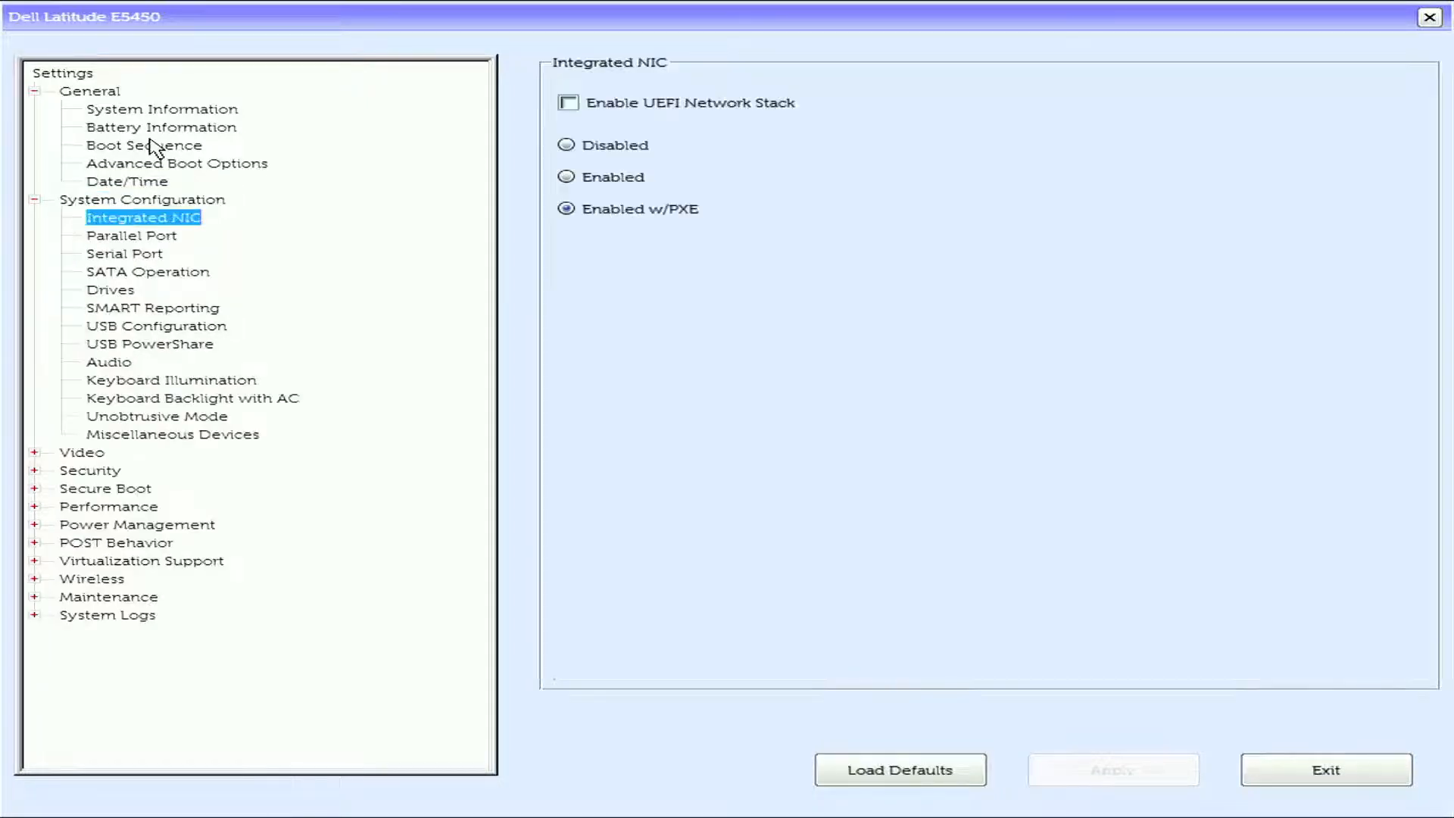
# Review the Parallel Port, Serial Port, SATA drive enable, SMART Reporting and USB Configuration pages.
pyautogui.click(130, 235)
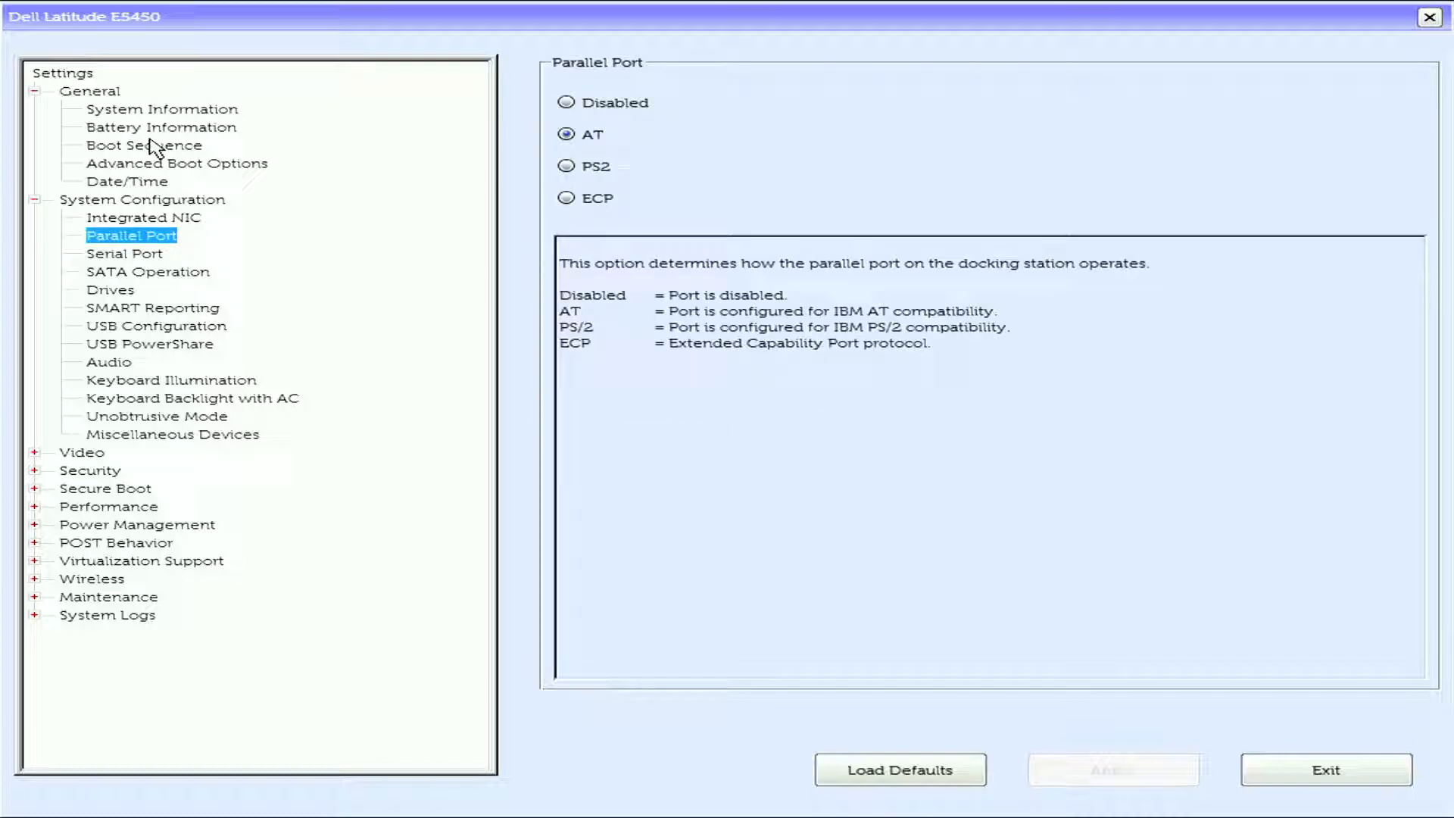
pyautogui.click(125, 253)
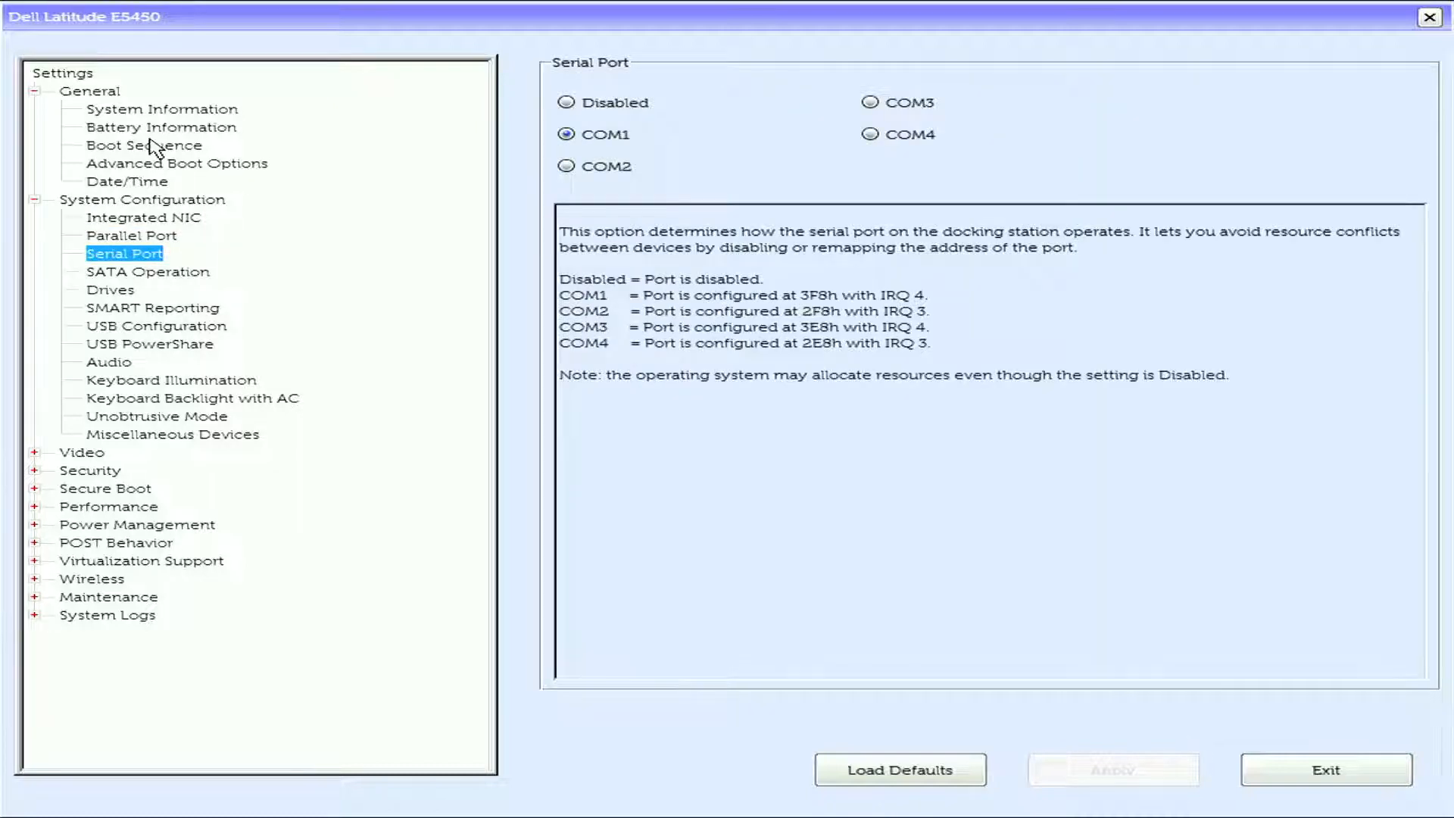
pyautogui.click(110, 289)
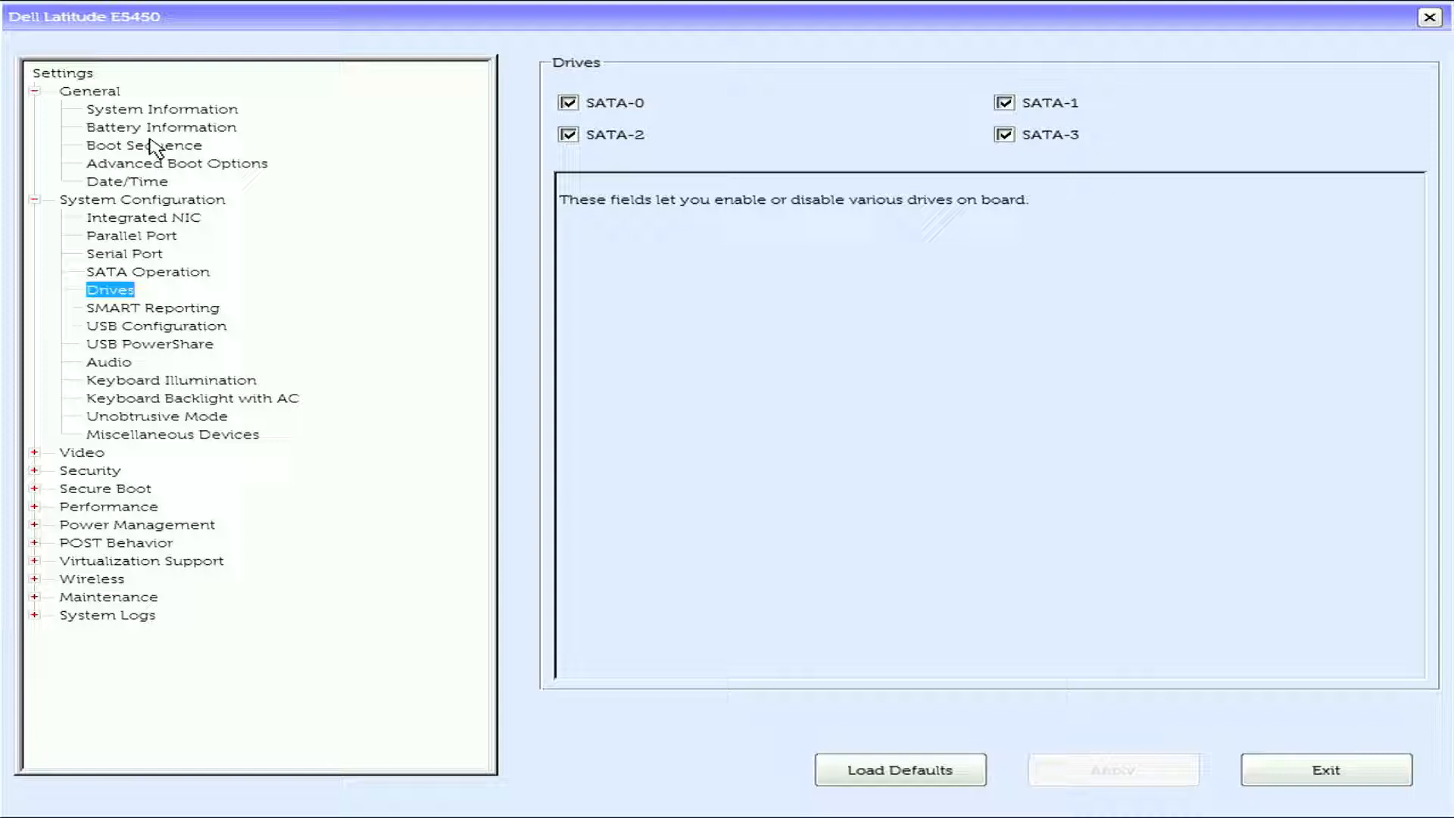
pyautogui.click(153, 308)
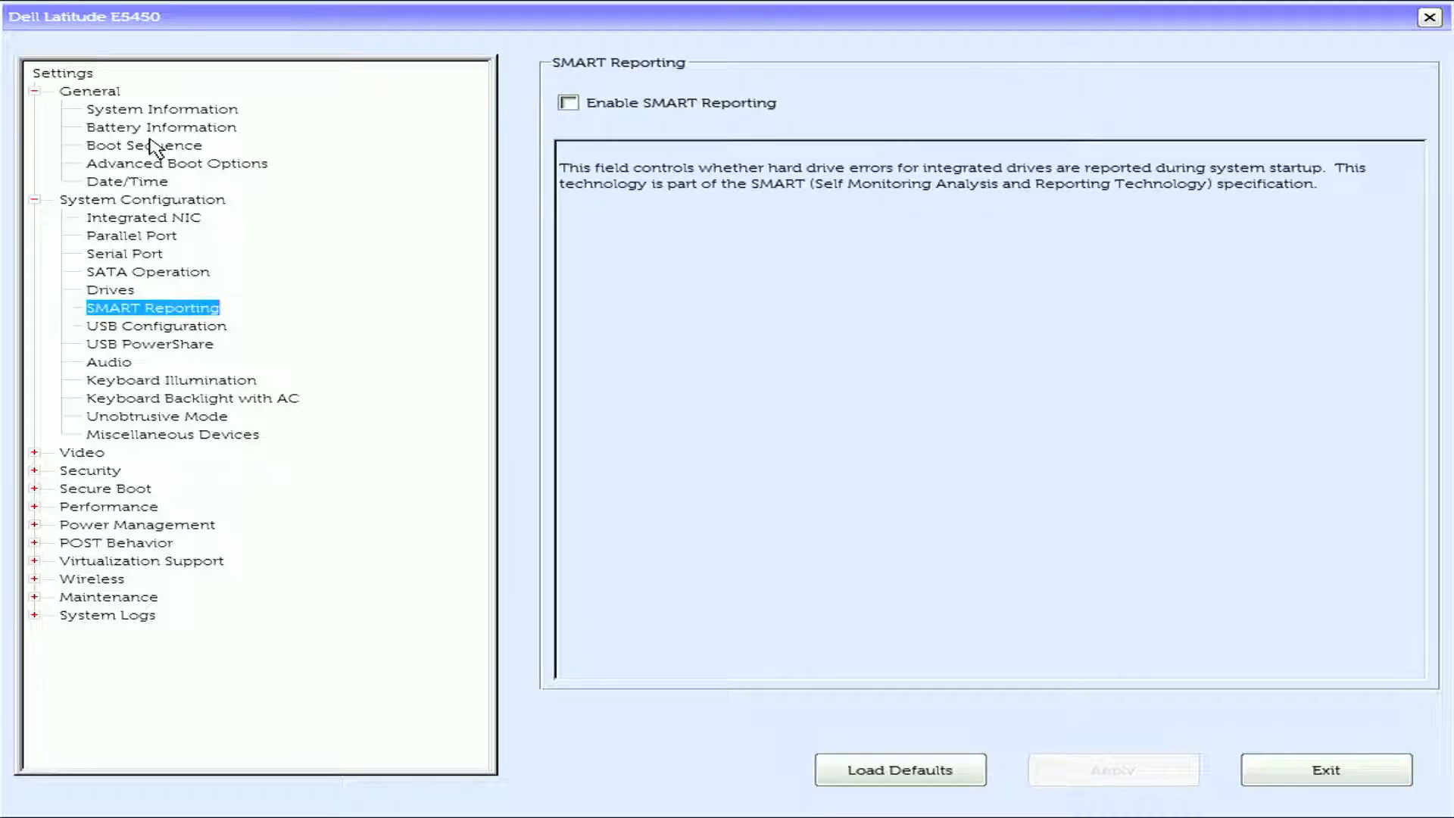
pyautogui.click(156, 326)
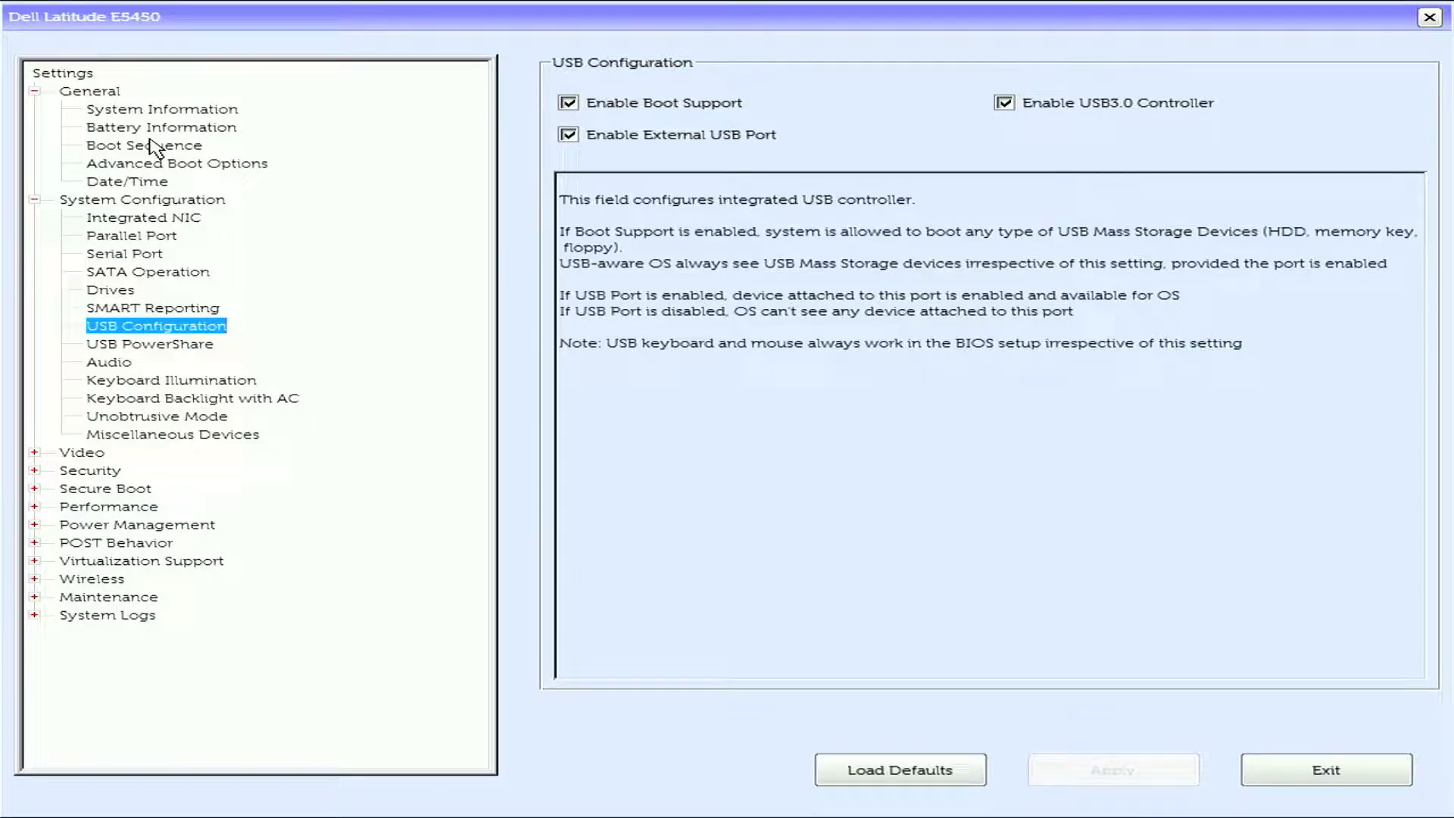
# Review Audio, Keyboard Illumination, Keyboard Backlight with AC, Unobtrusive Mode and LCD Brightness, then expand Security.
pyautogui.click(108, 362)
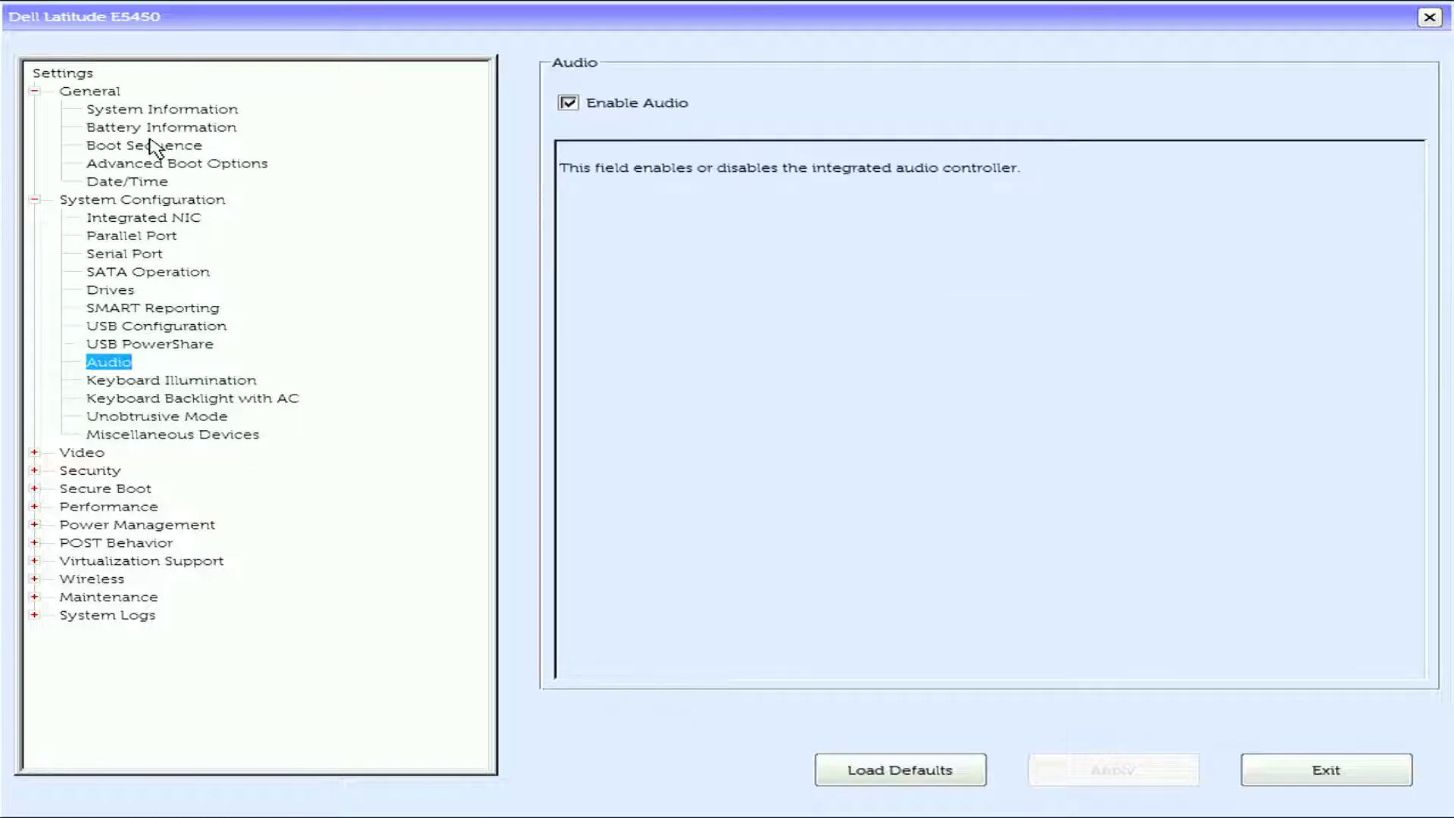
pyautogui.click(171, 378)
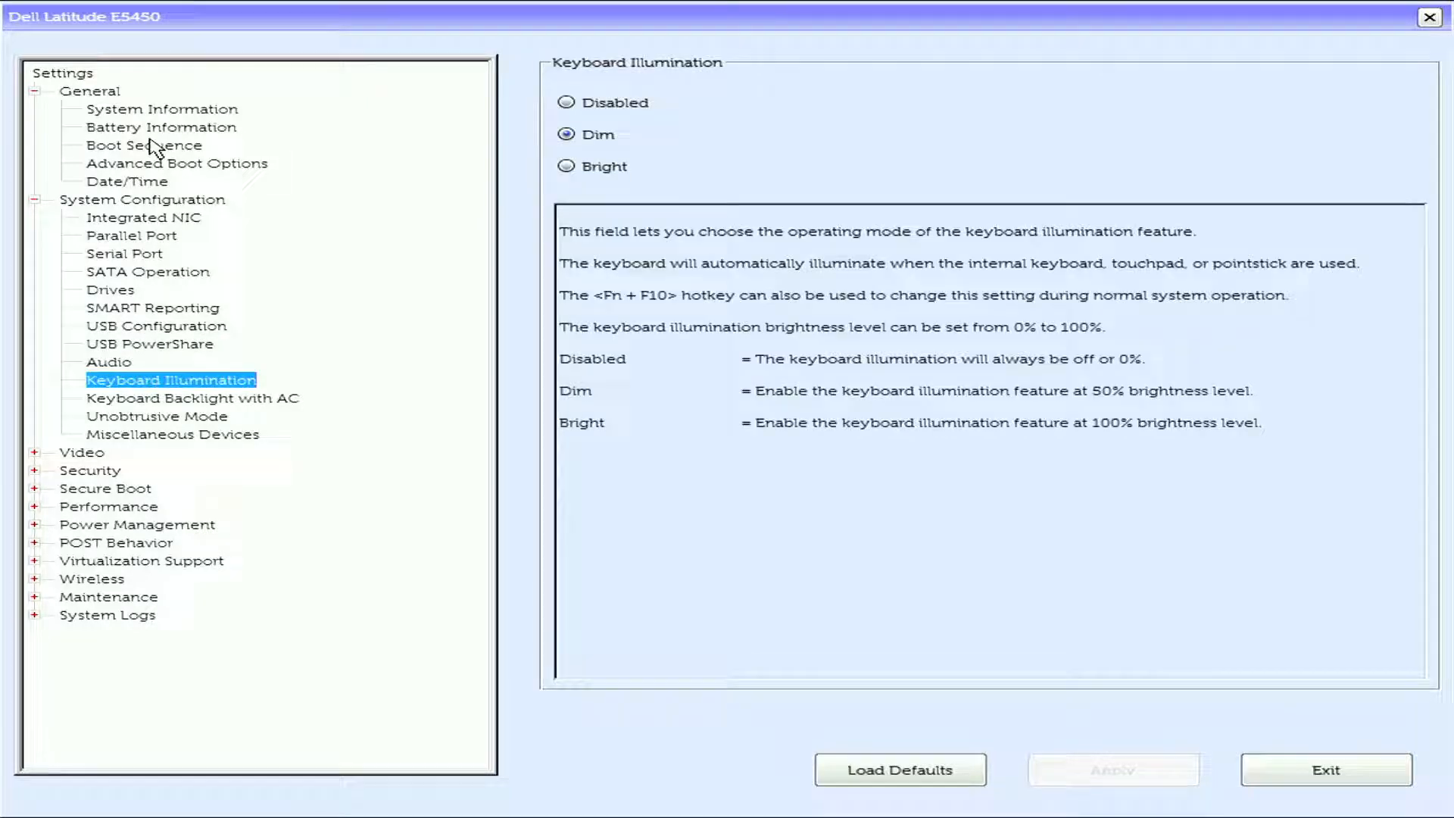
pyautogui.click(193, 398)
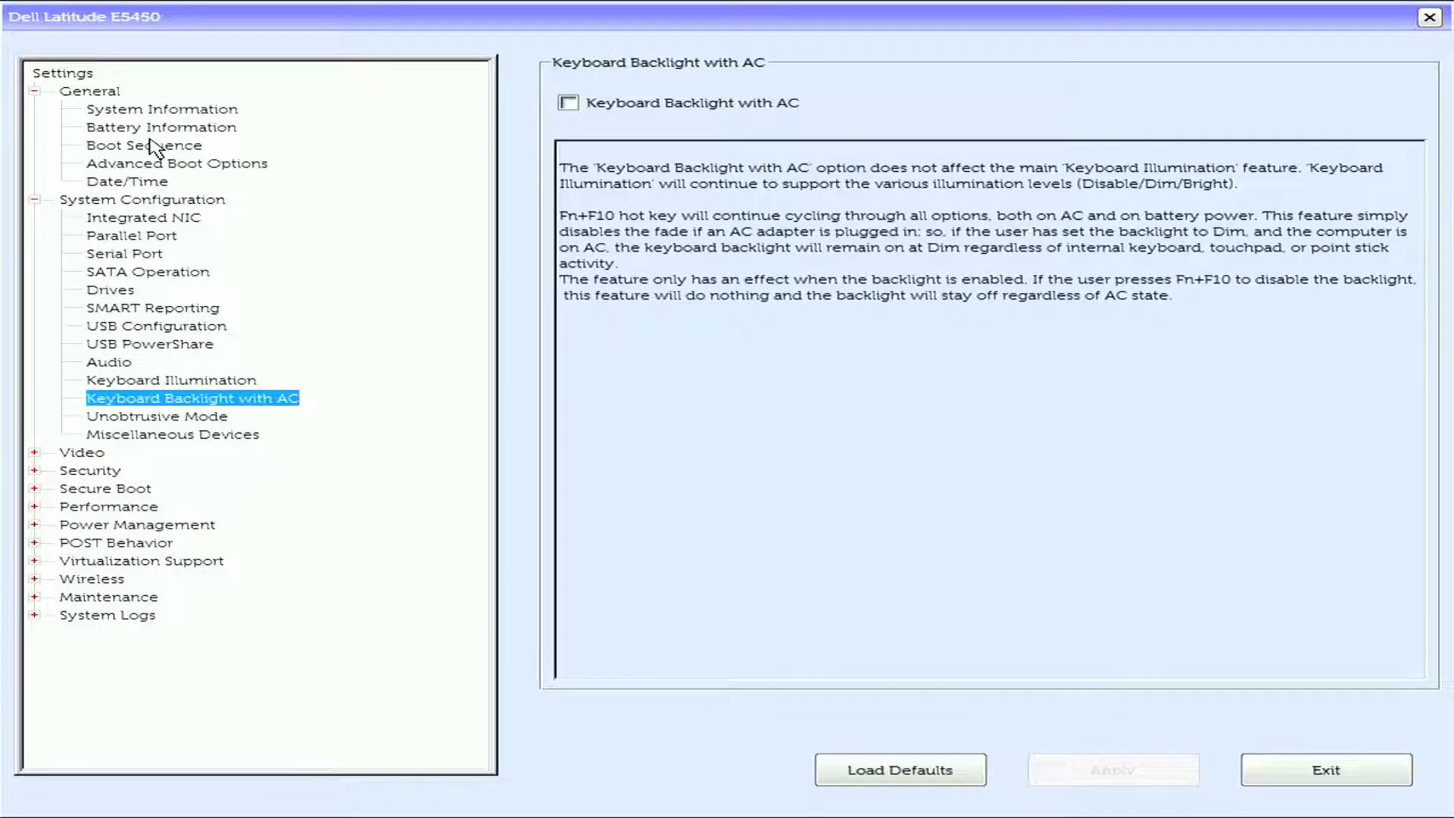
pyautogui.click(156, 415)
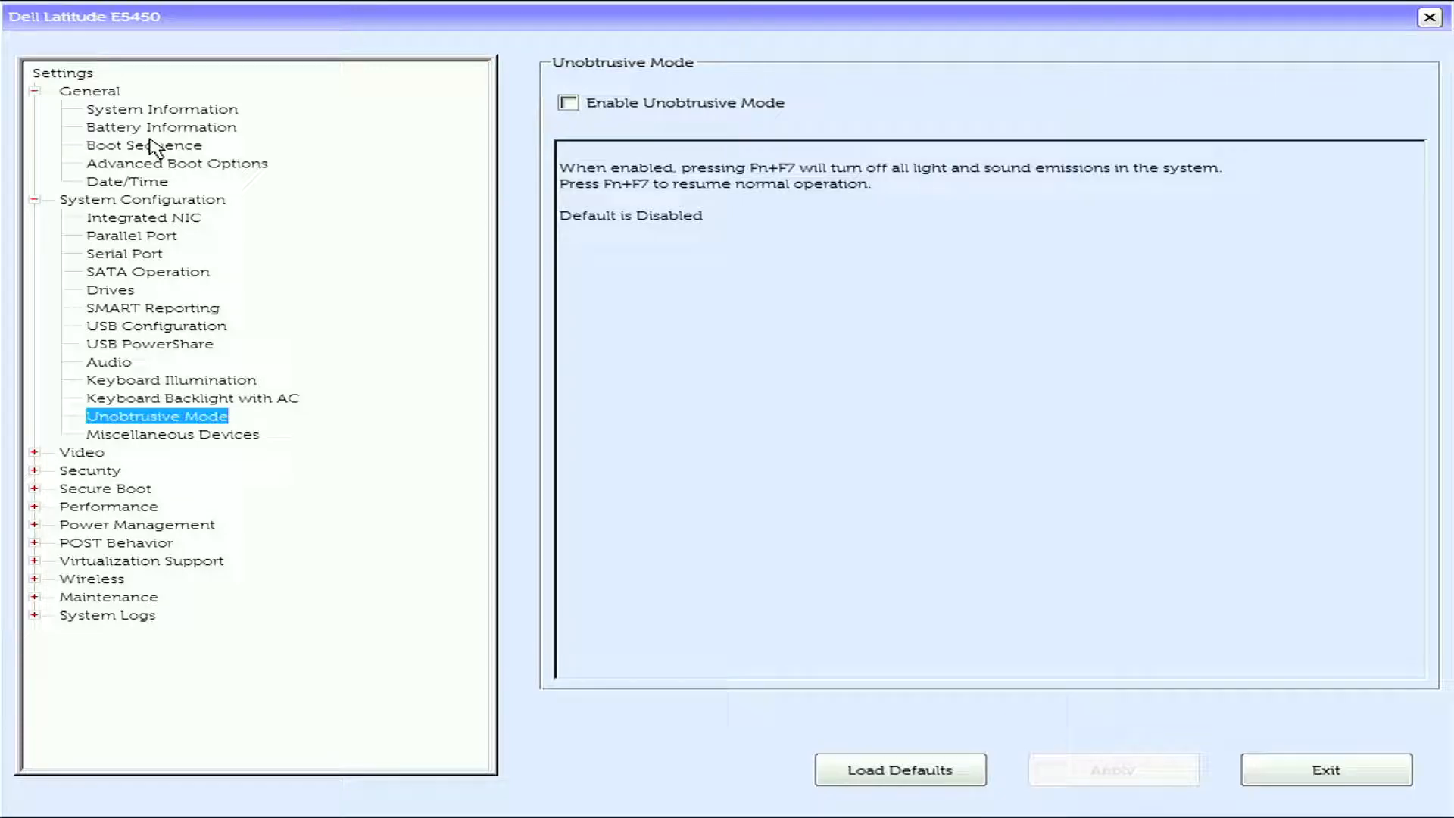
pyautogui.click(173, 434)
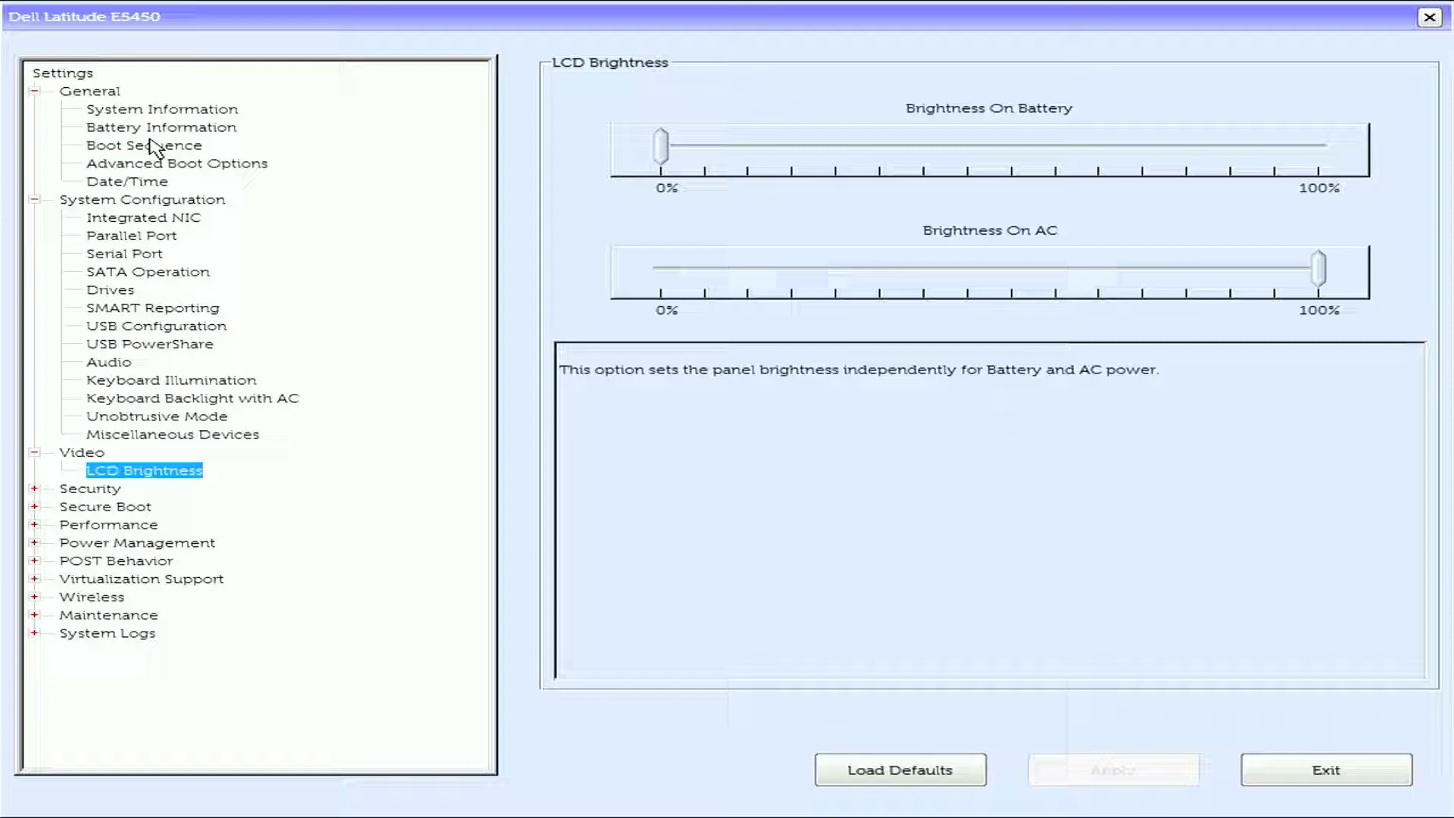
pyautogui.click(89, 488)
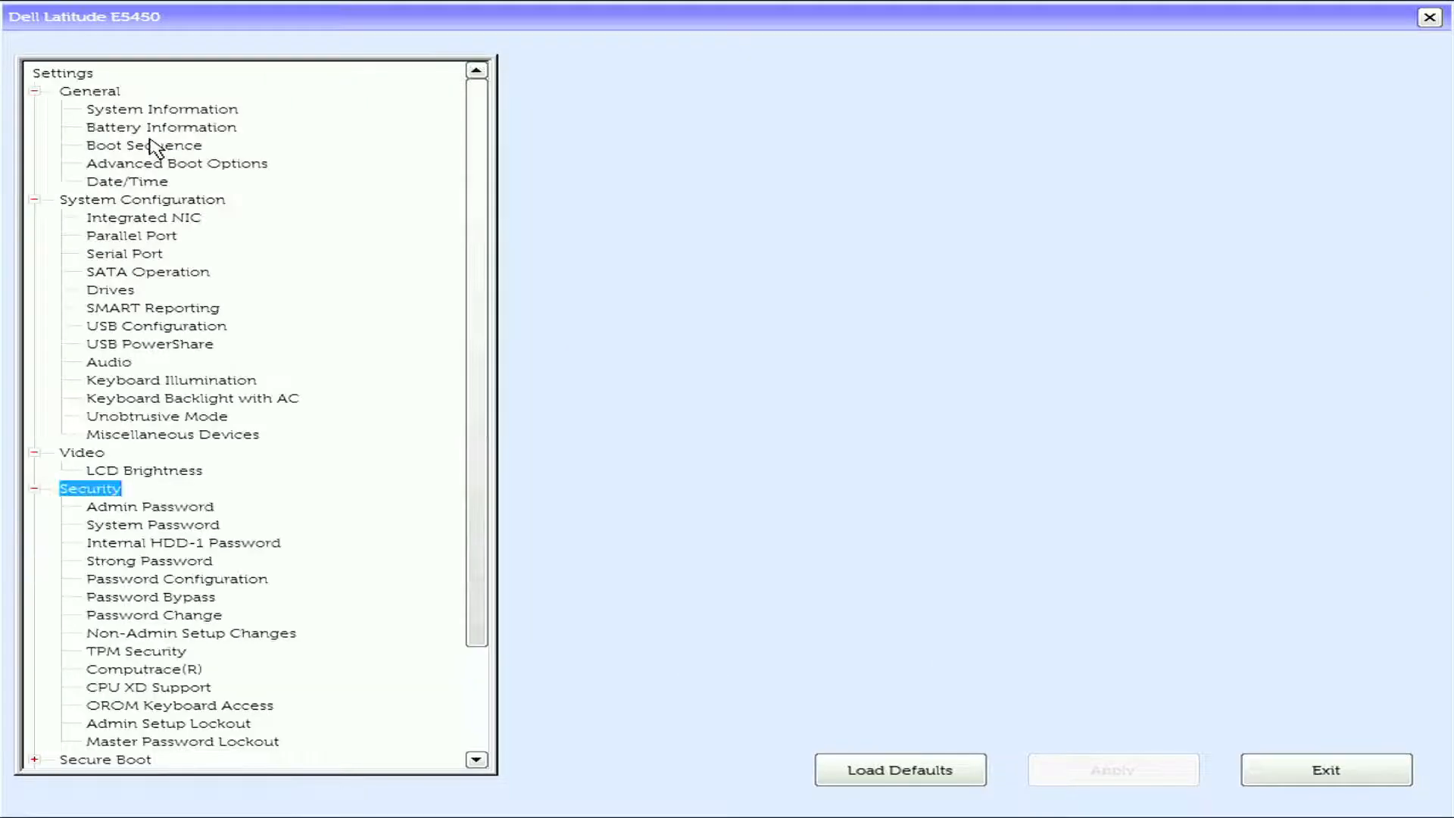
# Review System Password, Internal HDD Password, Strong Password, Password Bypass, Password Change and Non-Admin Setup Changes.
pyautogui.click(151, 524)
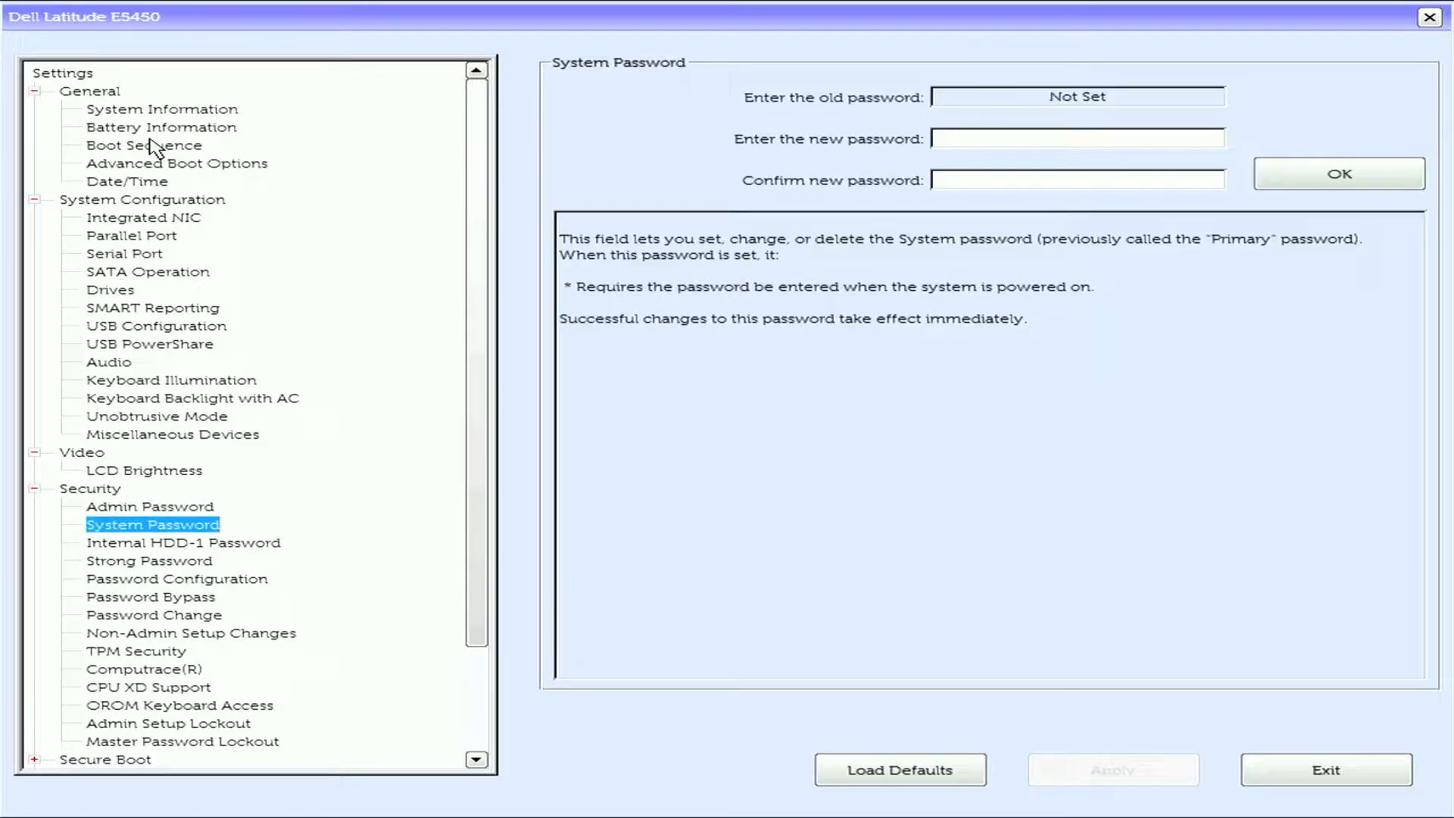
pyautogui.click(184, 542)
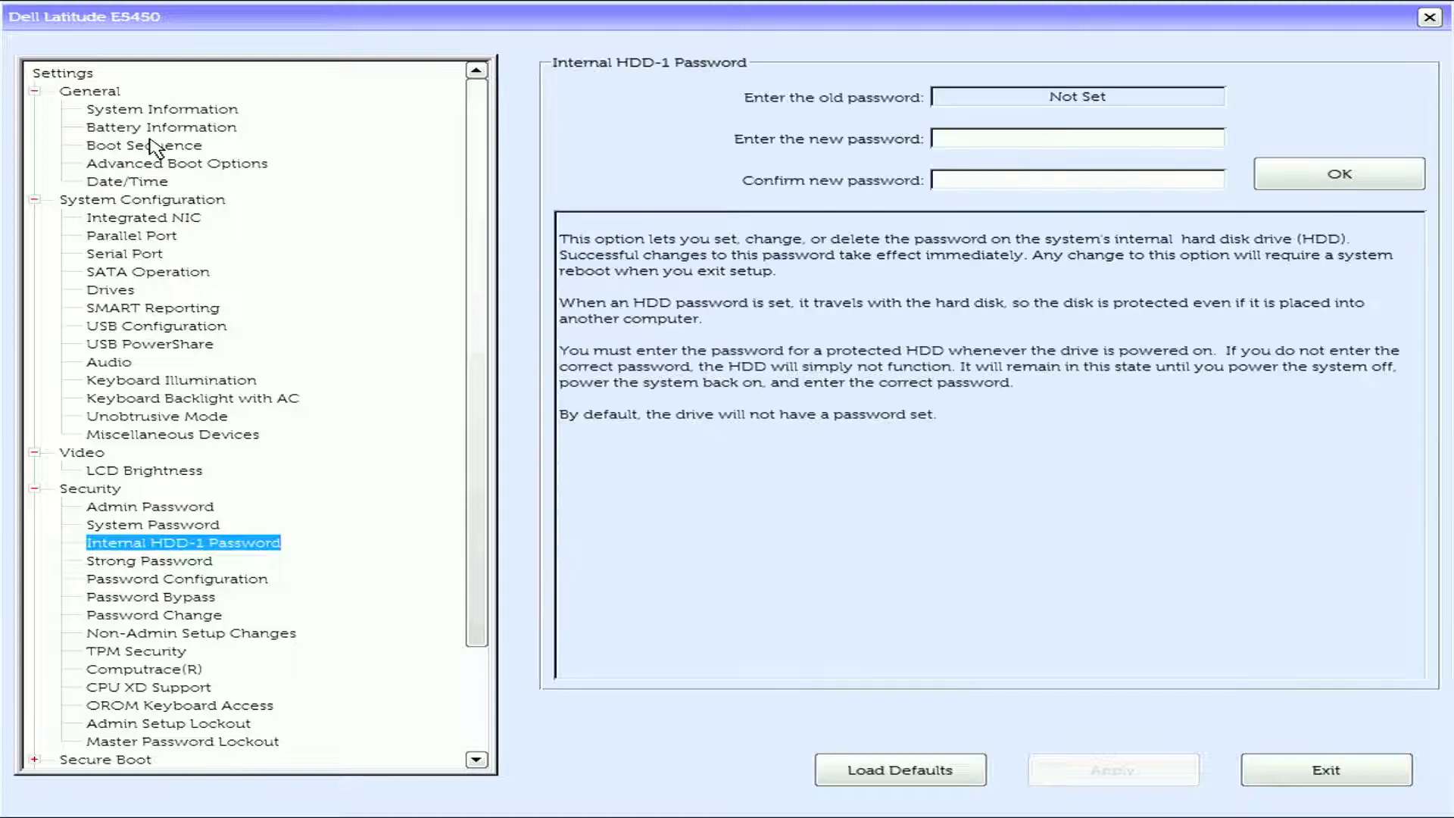
pyautogui.click(150, 560)
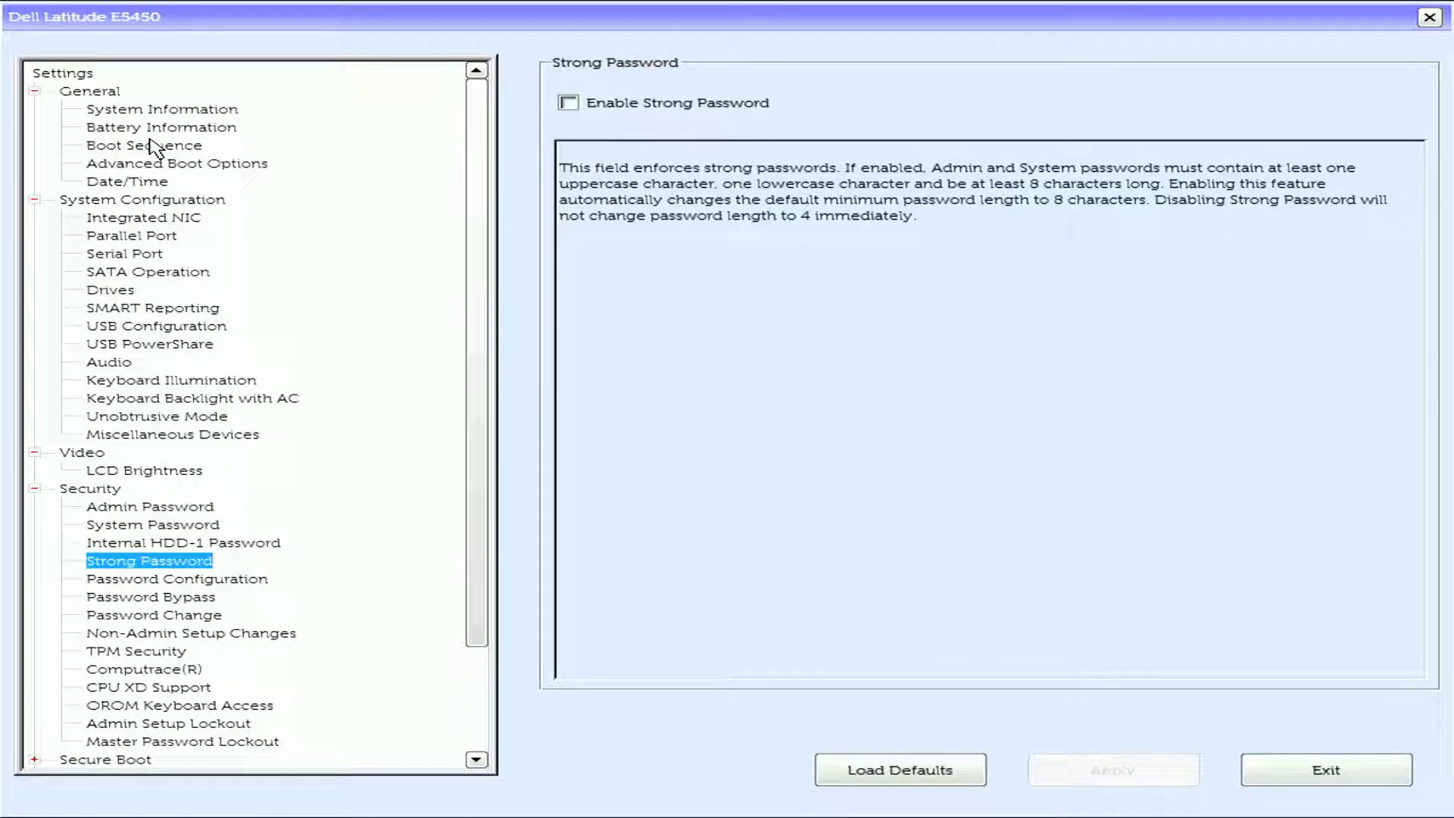
pyautogui.click(150, 597)
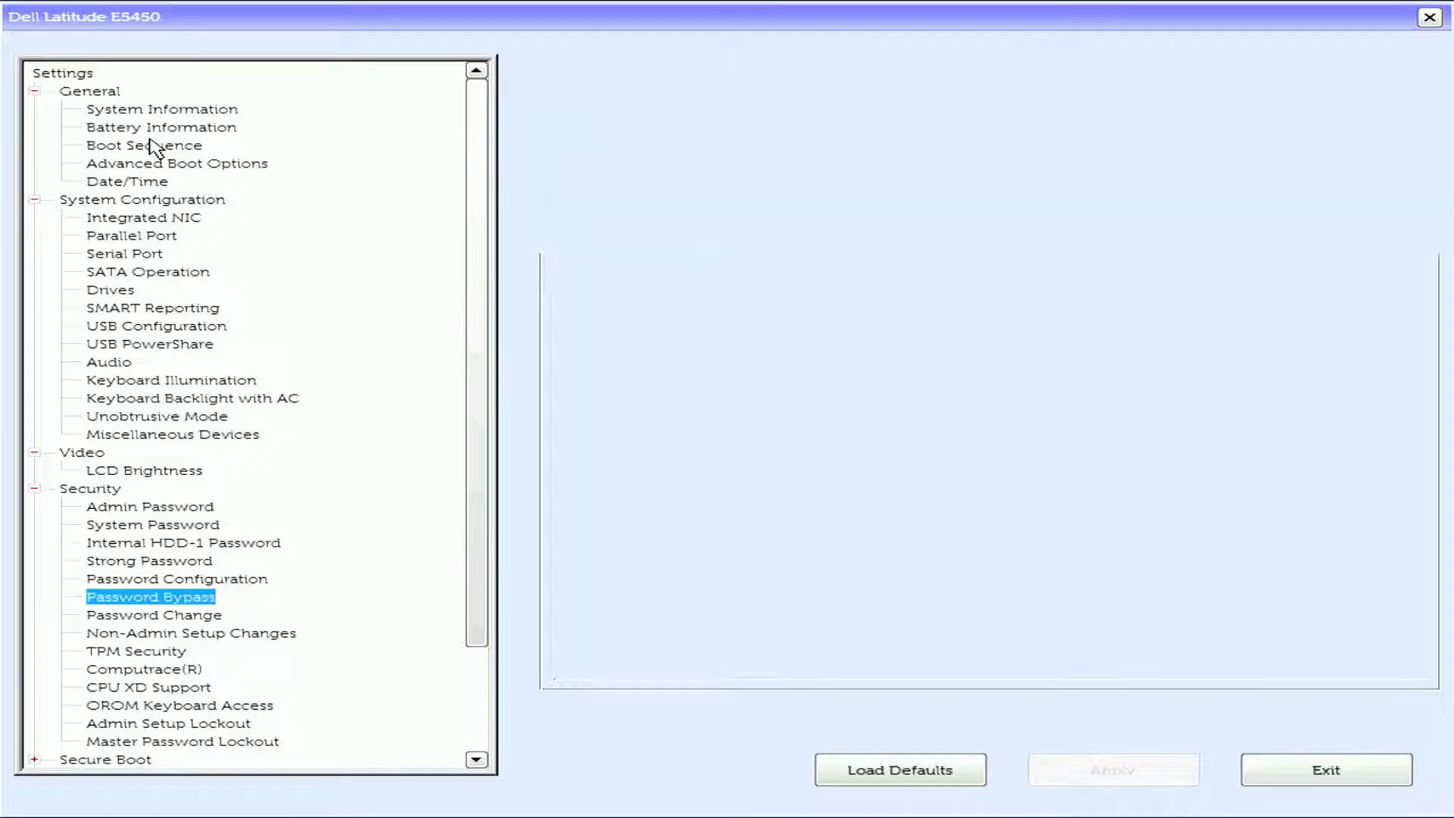
pyautogui.click(154, 615)
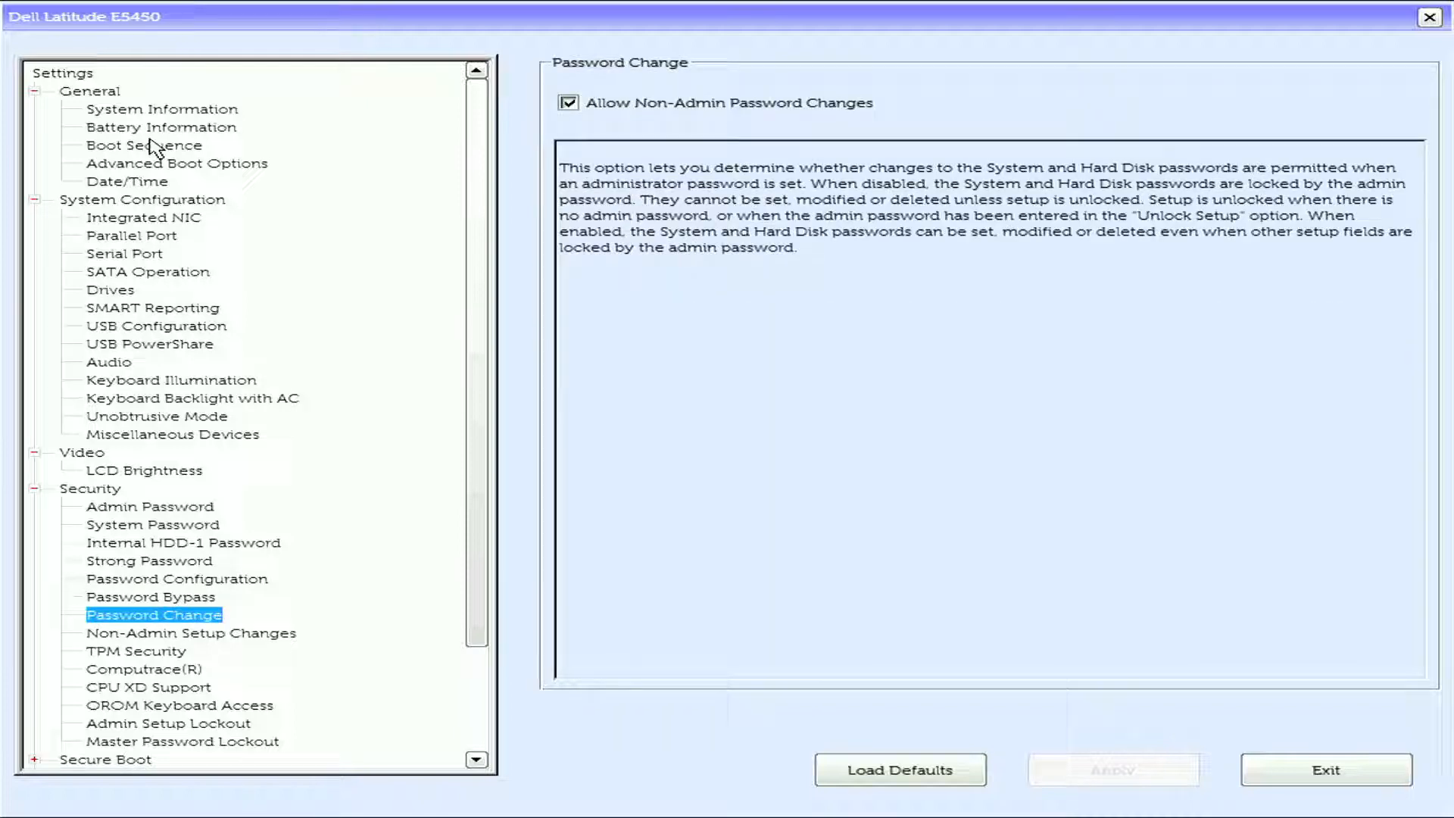
pyautogui.click(190, 633)
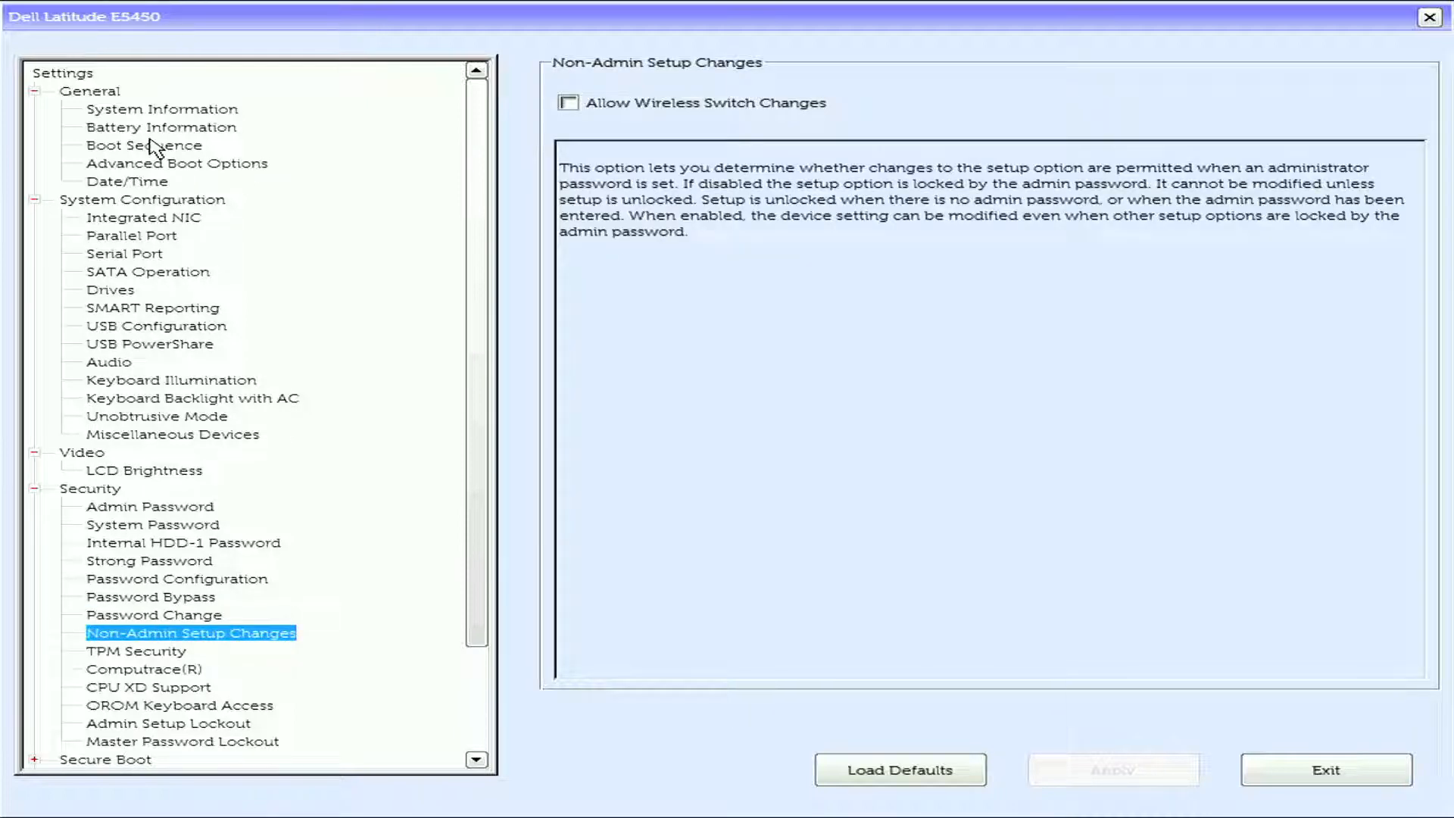
# Review Computrace, CPU XD Support and OROM Keyboard Access, ending on Master Password Lockout.
pyautogui.click(144, 668)
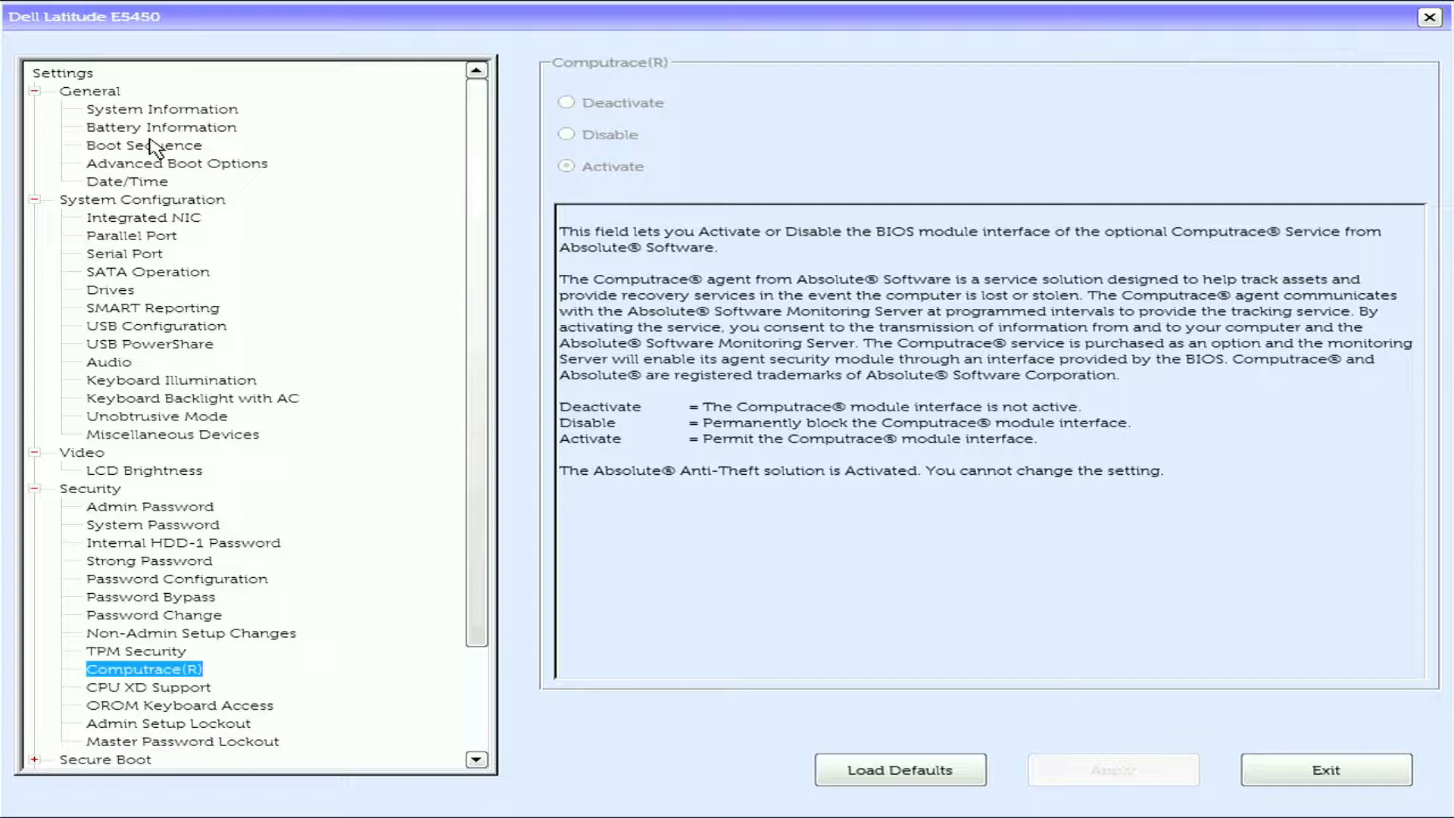
pyautogui.click(149, 687)
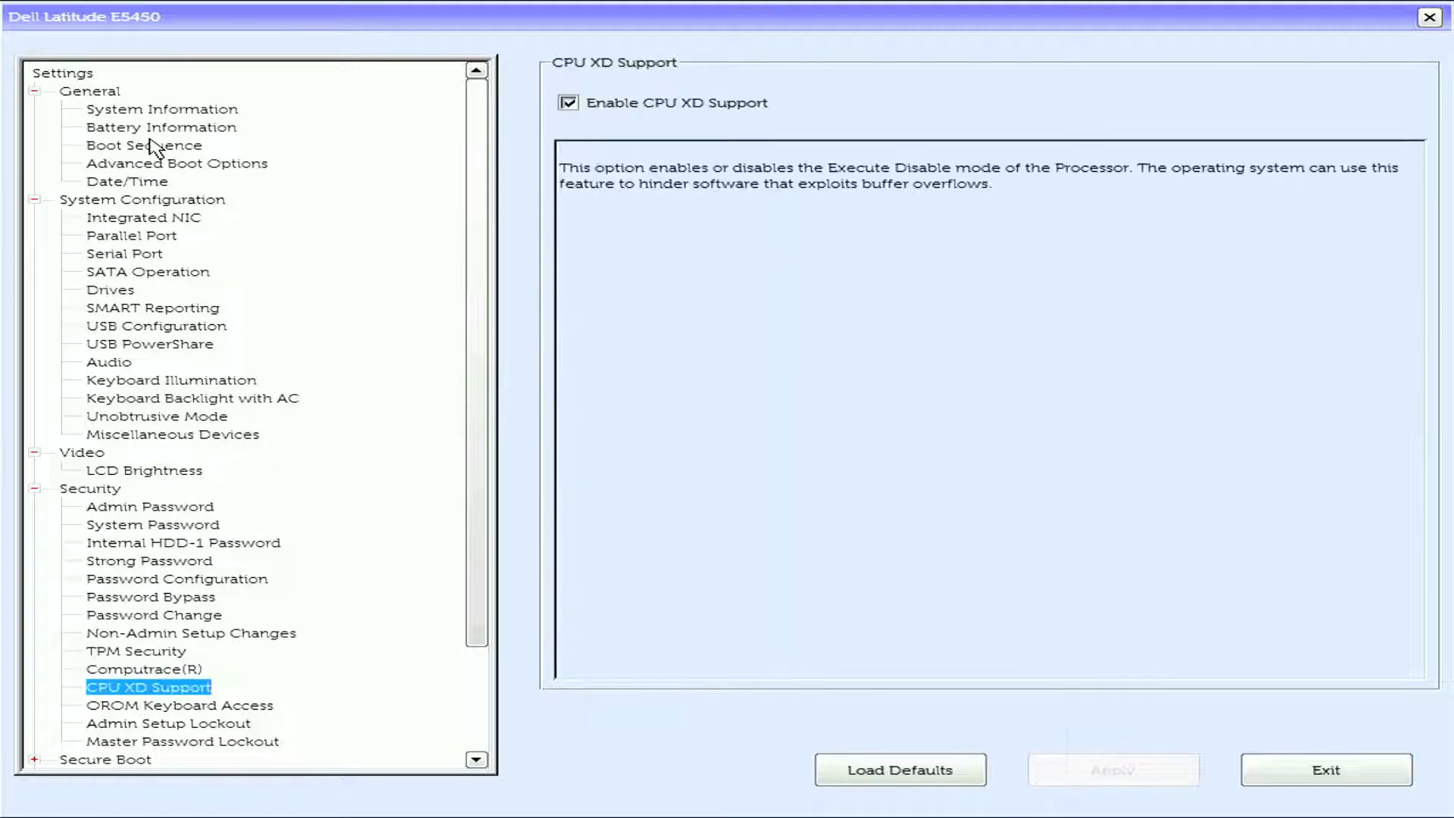
pyautogui.click(176, 706)
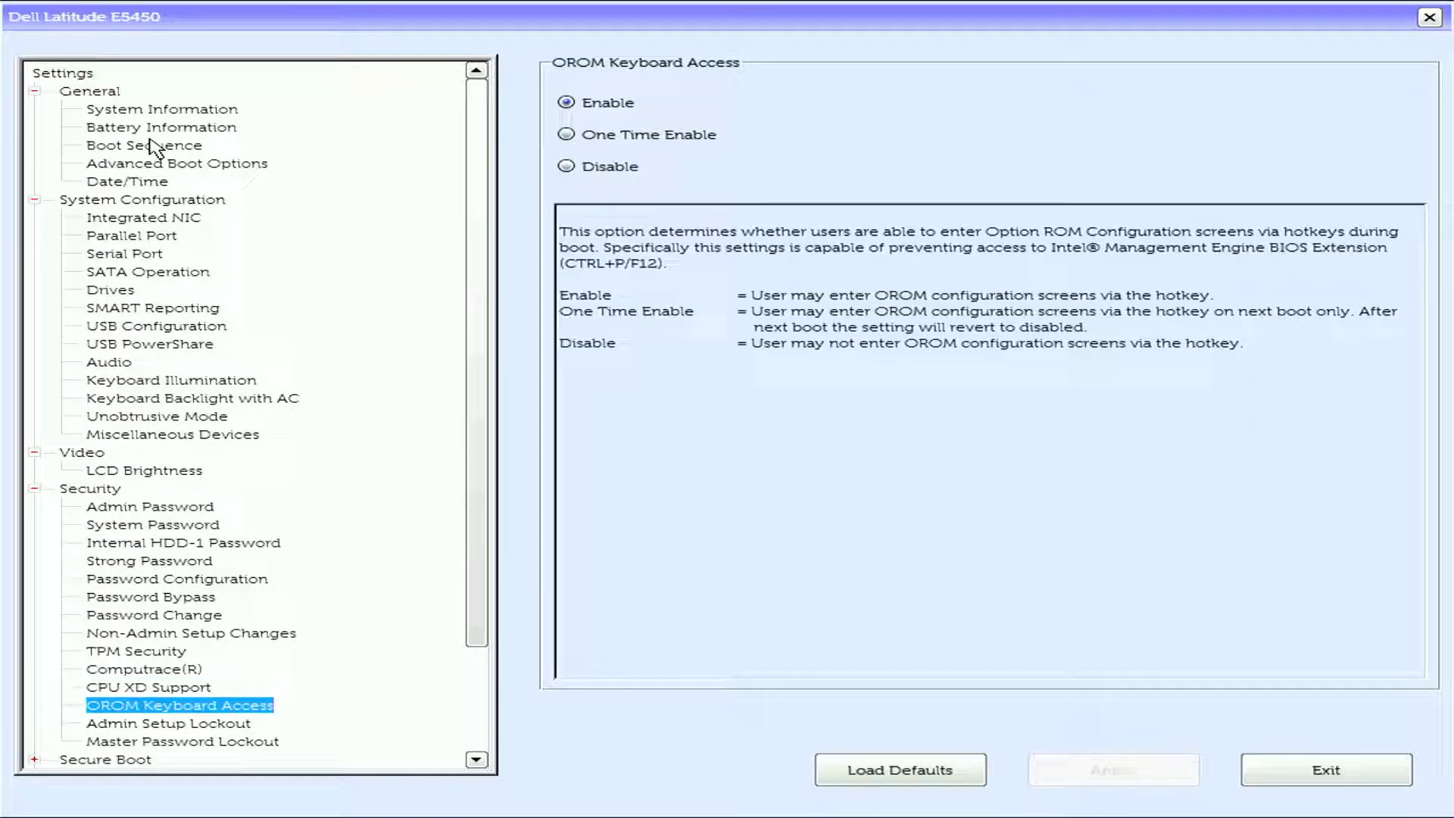
pyautogui.click(182, 740)
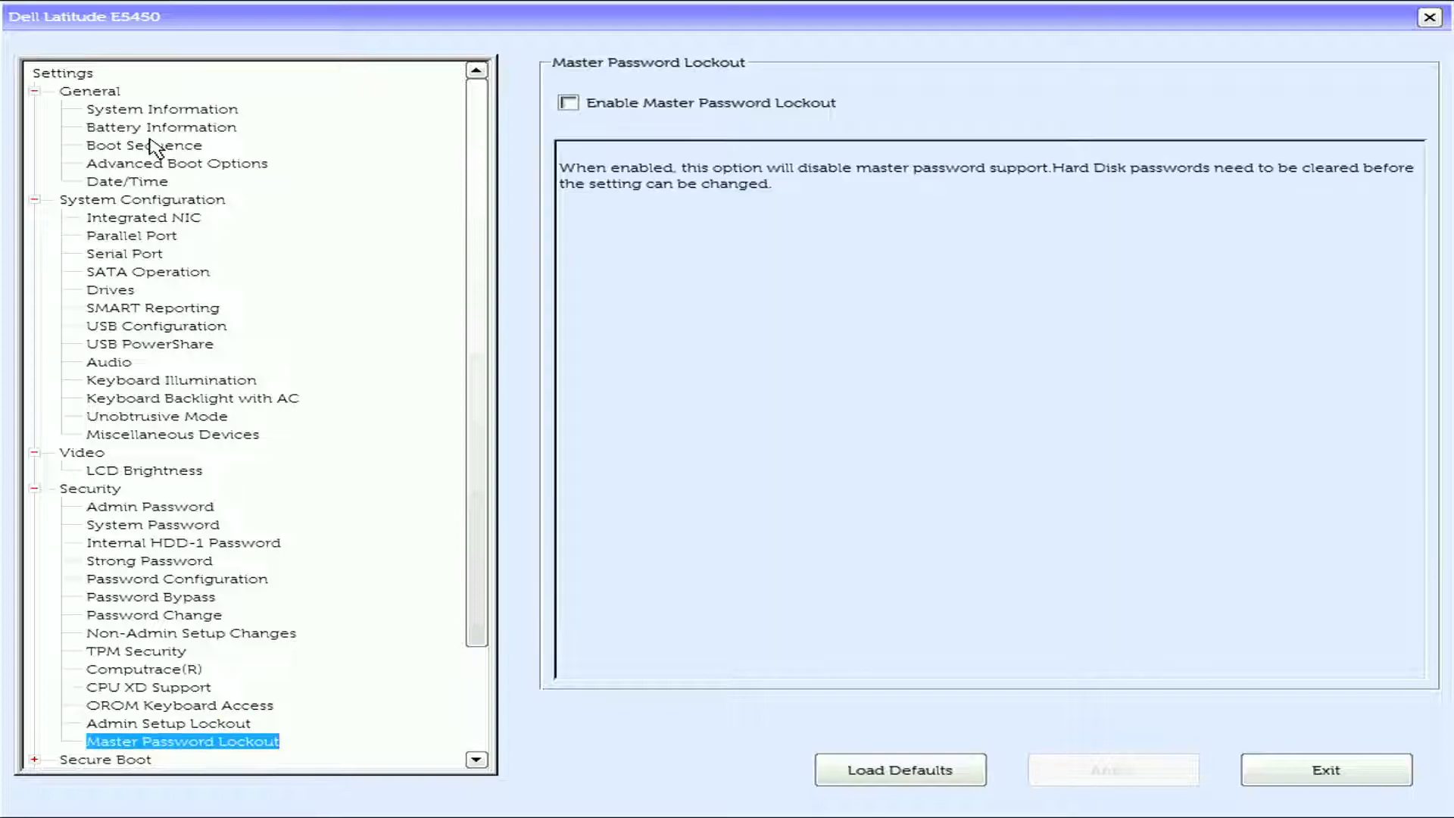
# Expand Secure Boot and show the Secure Boot Enable setting, currently Disabled.
pyautogui.click(104, 759)
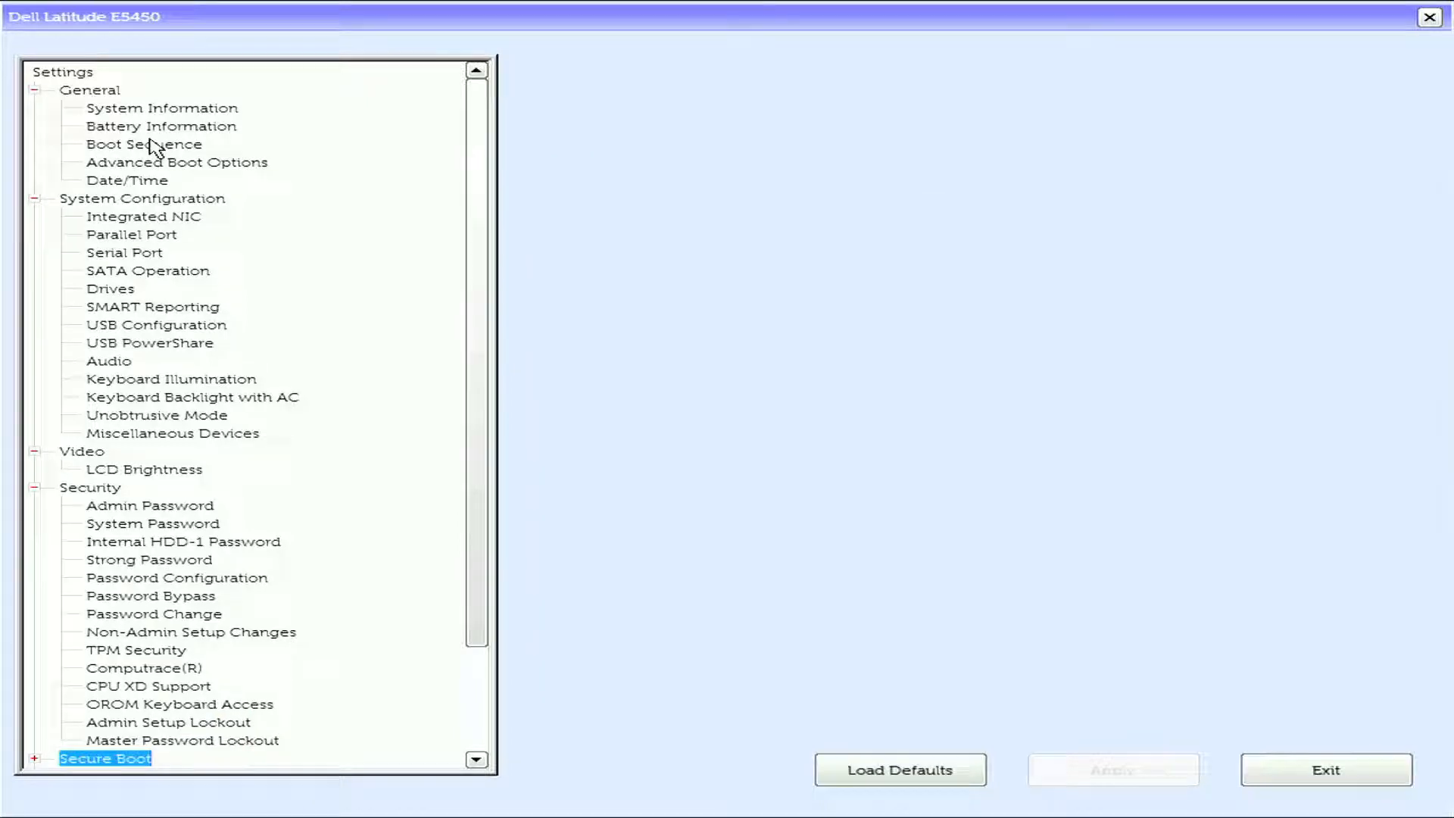
pyautogui.click(104, 758)
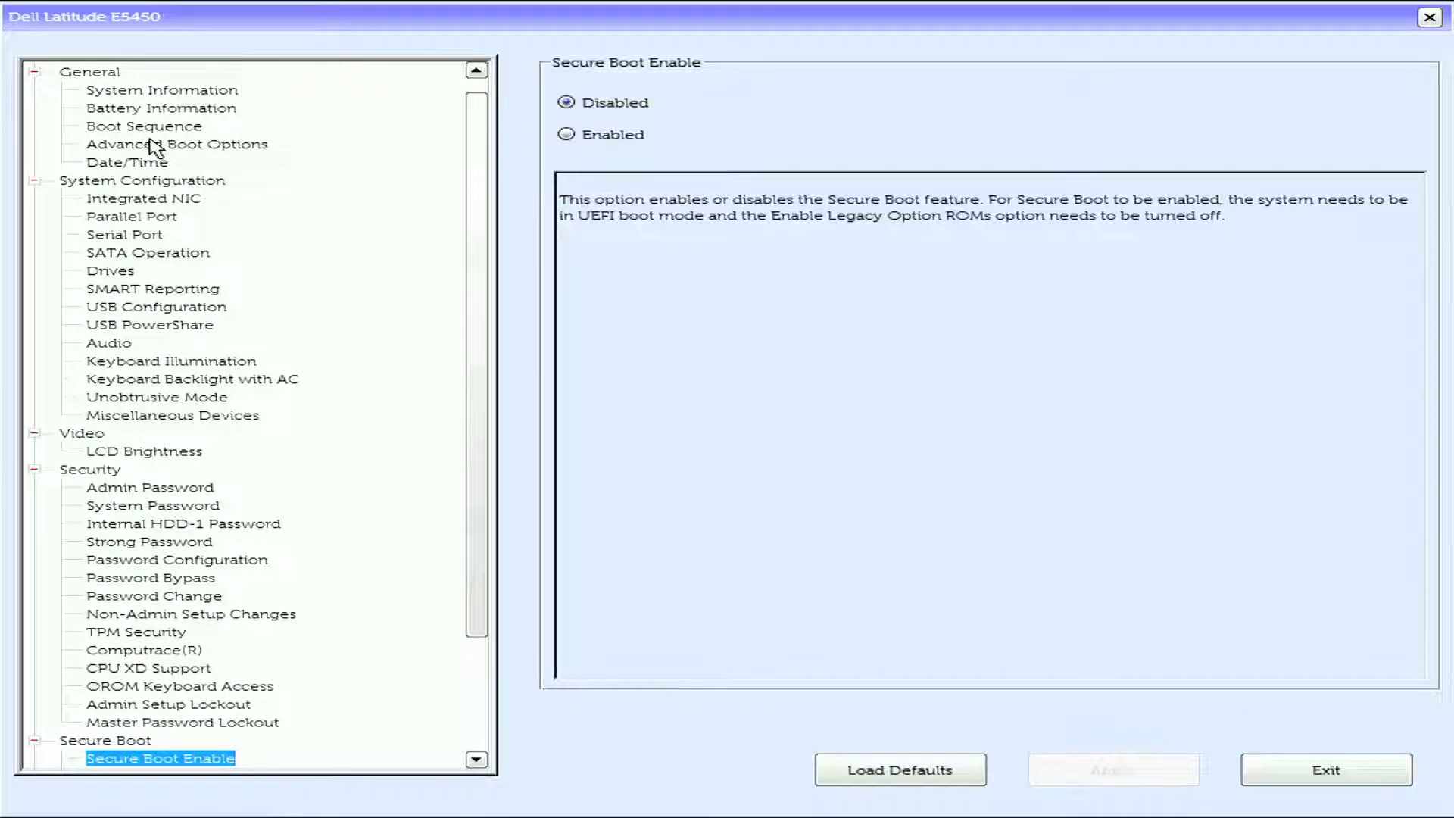
pyautogui.click(180, 758)
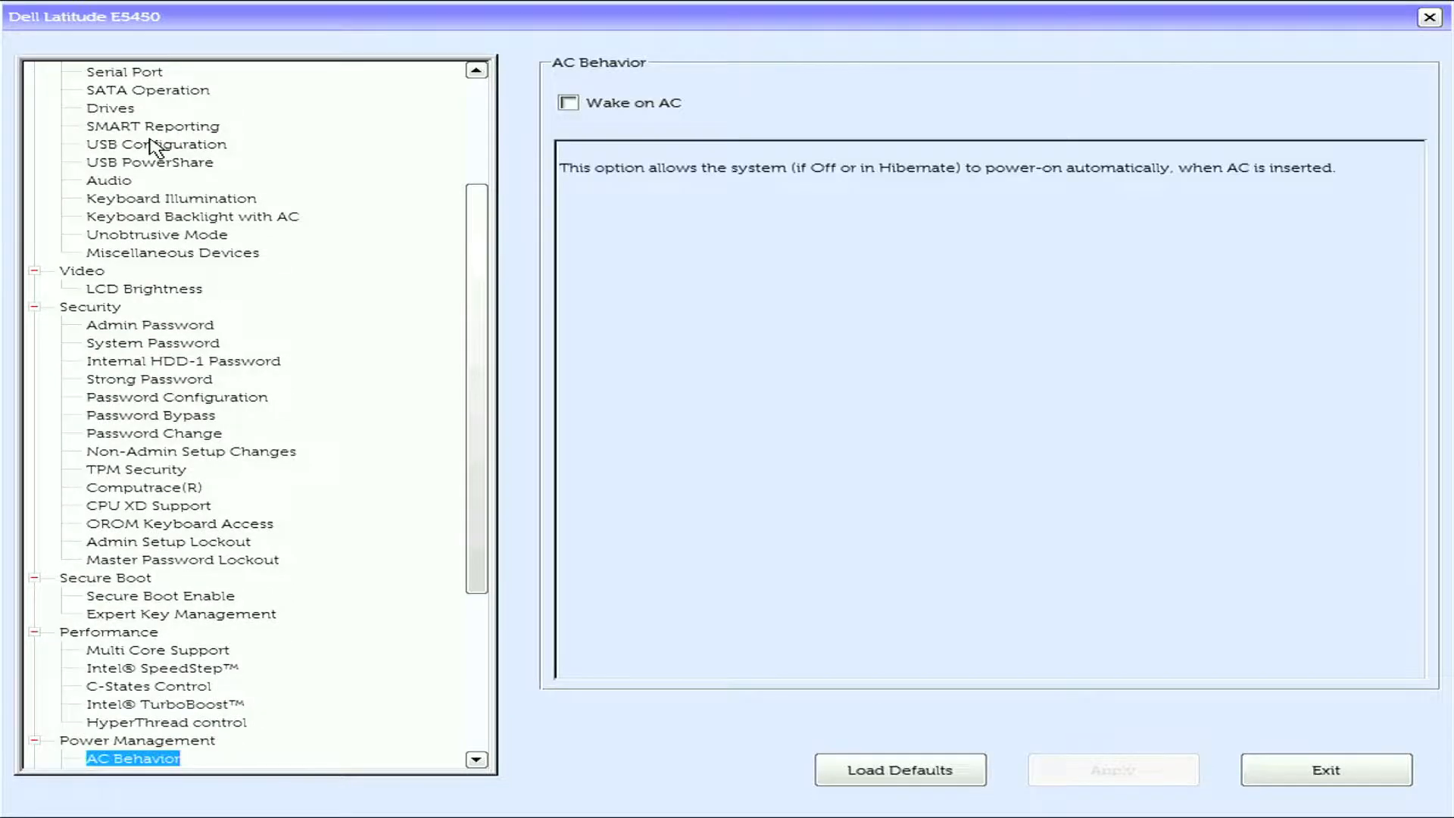
# Review the Power Management pages from AC Behavior through Primary Battery Charge Configuration, reaching POST Behavior.
pyautogui.click(141, 758)
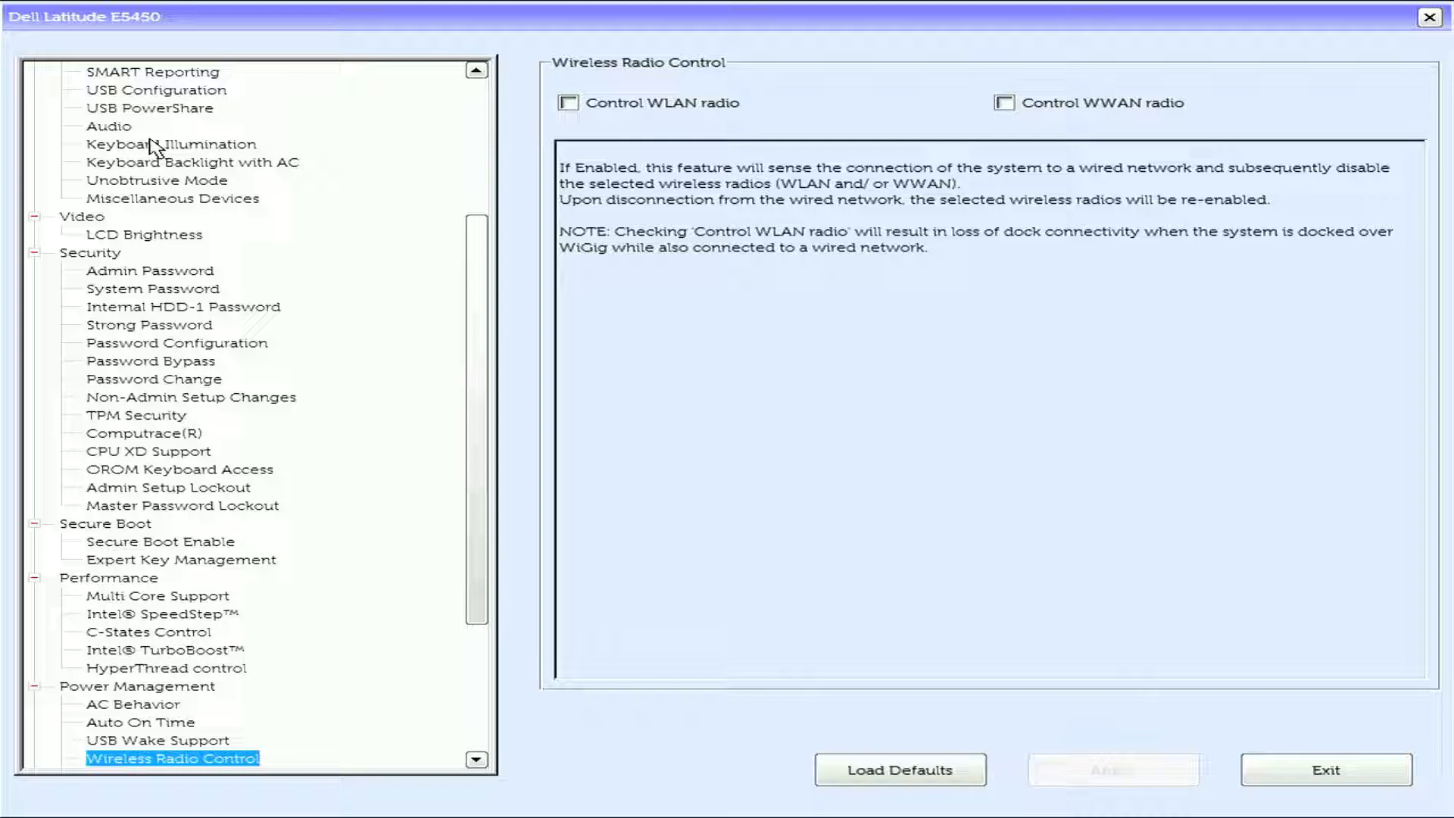
pyautogui.click(165, 758)
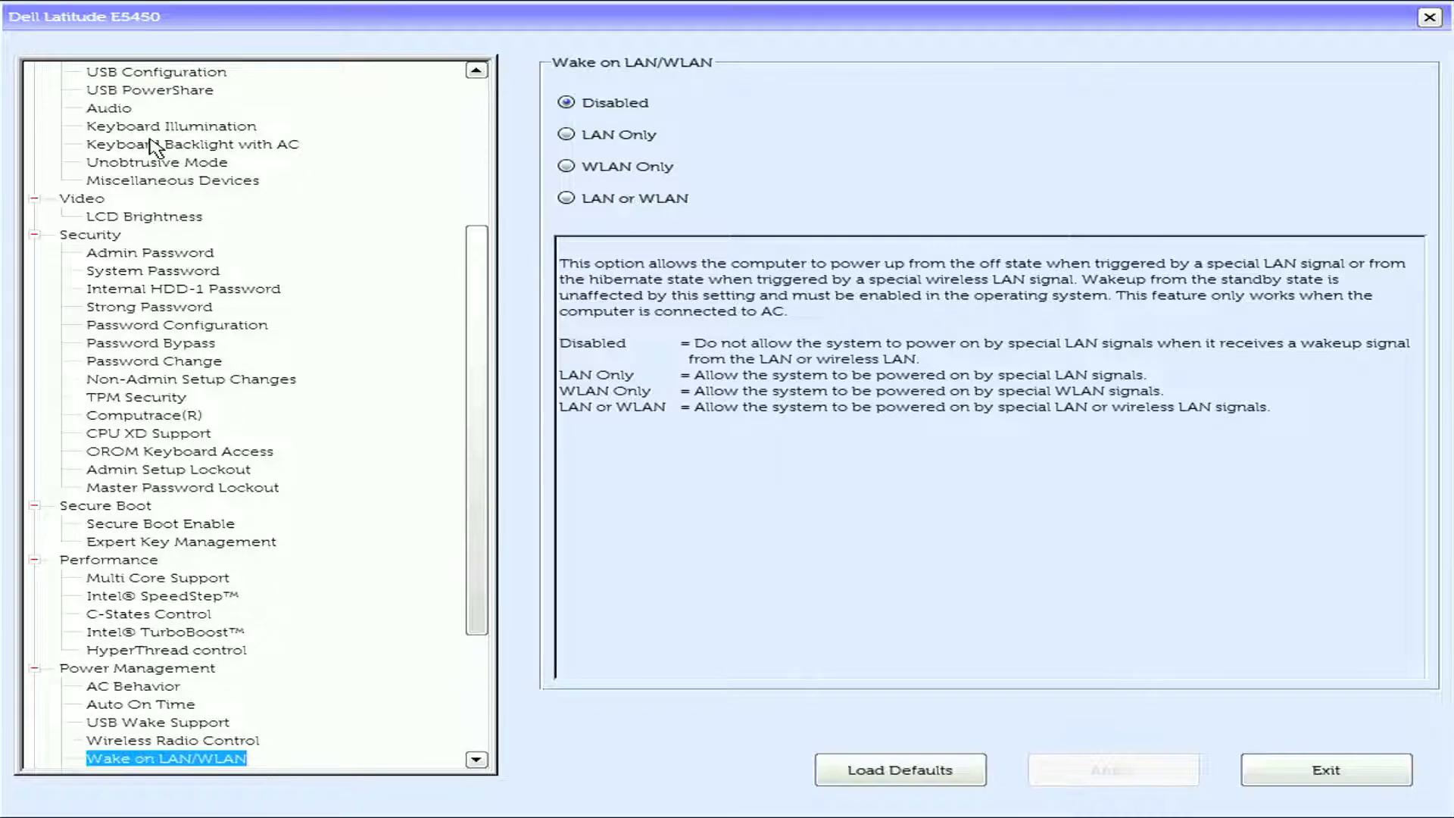
pyautogui.click(123, 758)
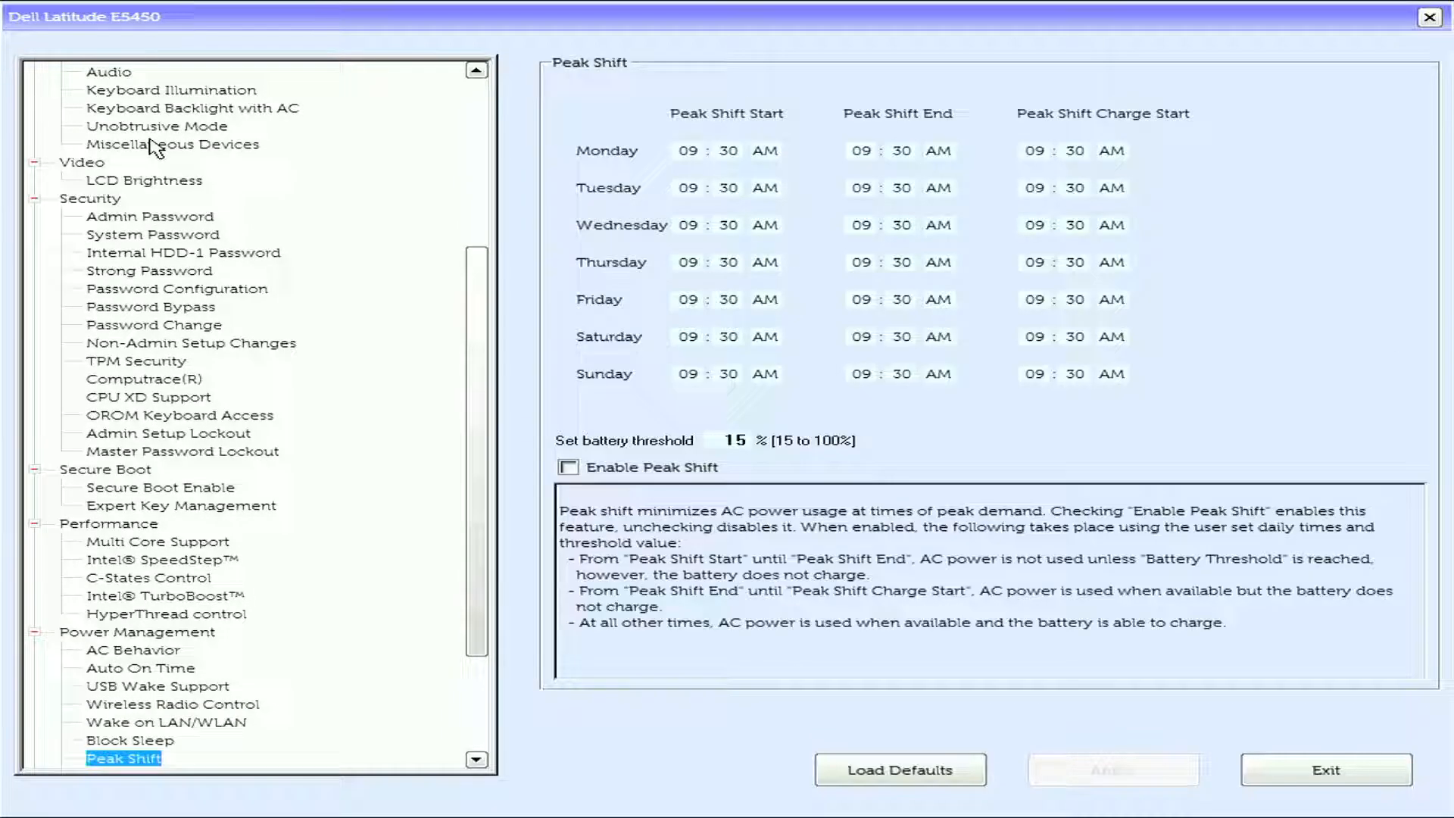
pyautogui.click(179, 758)
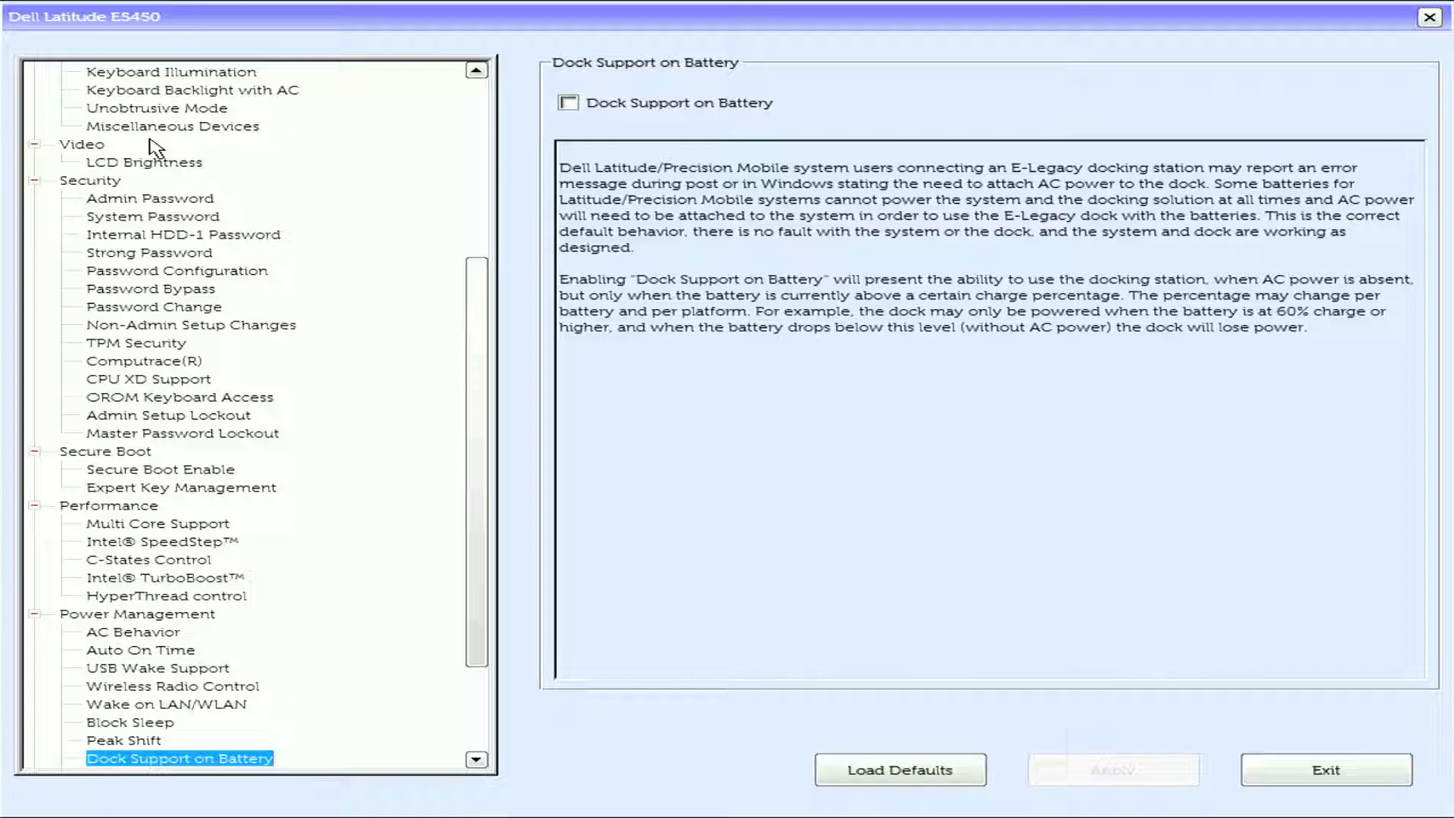
pyautogui.click(238, 757)
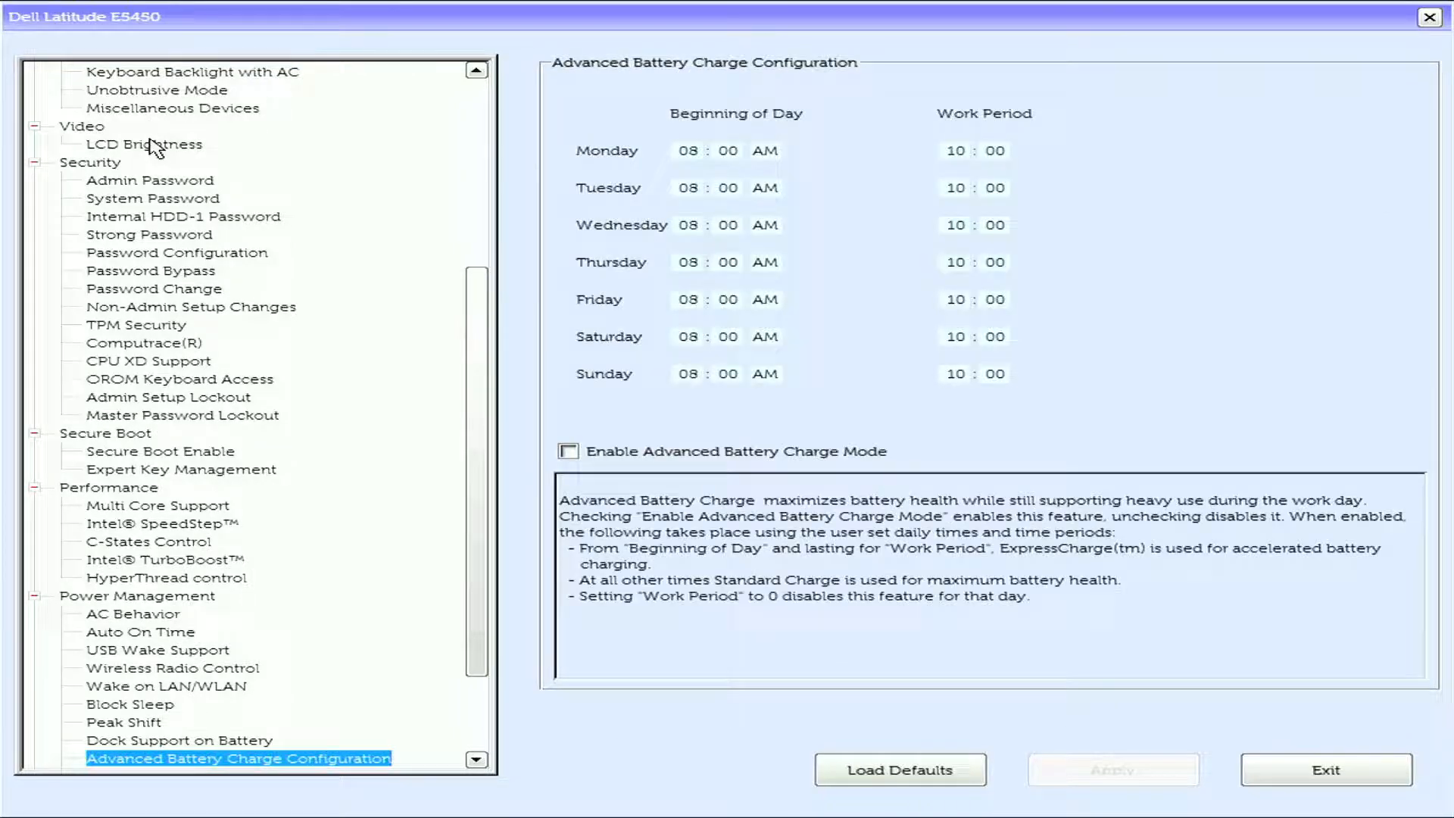
pyautogui.click(229, 757)
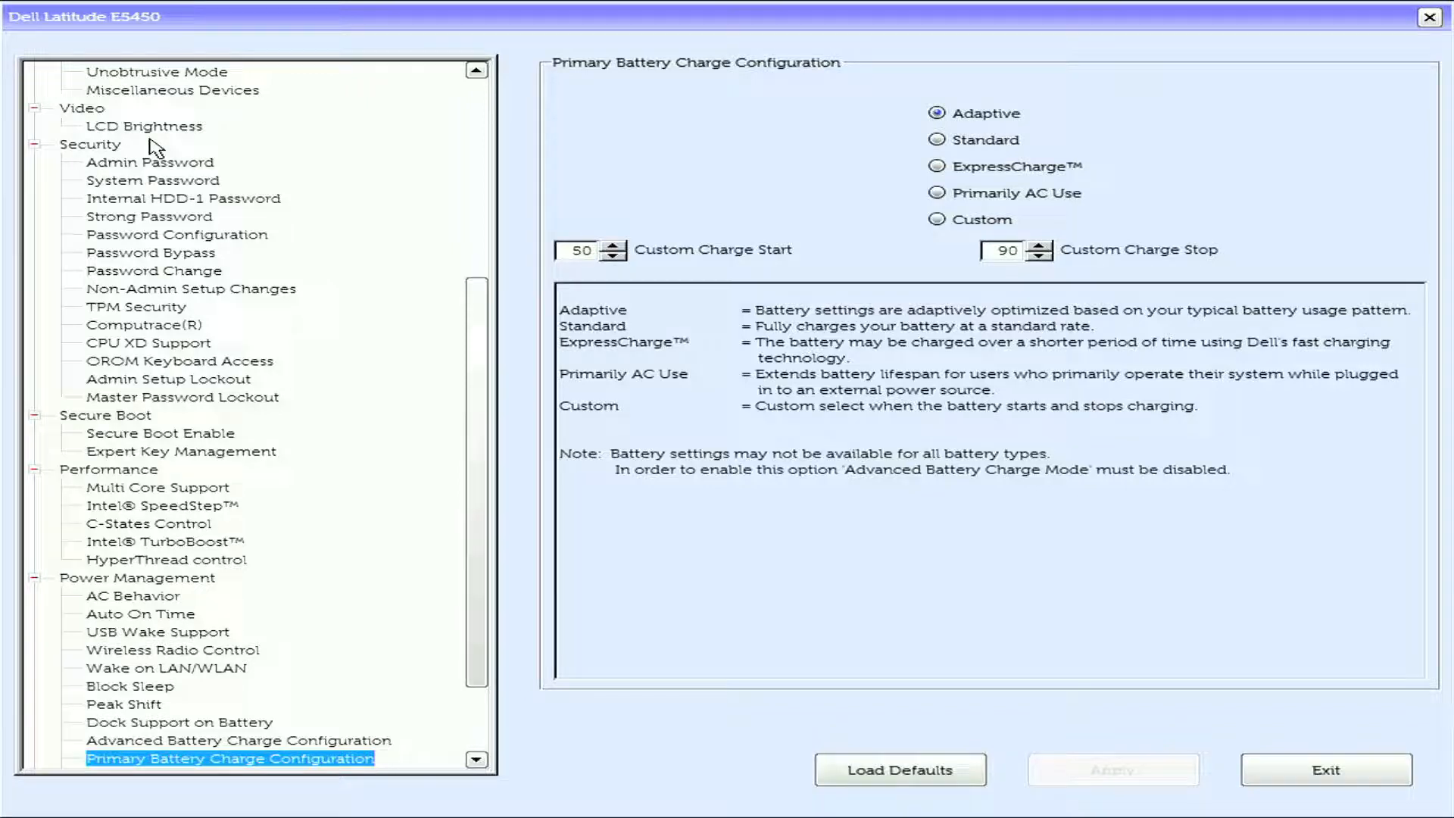
pyautogui.click(221, 758)
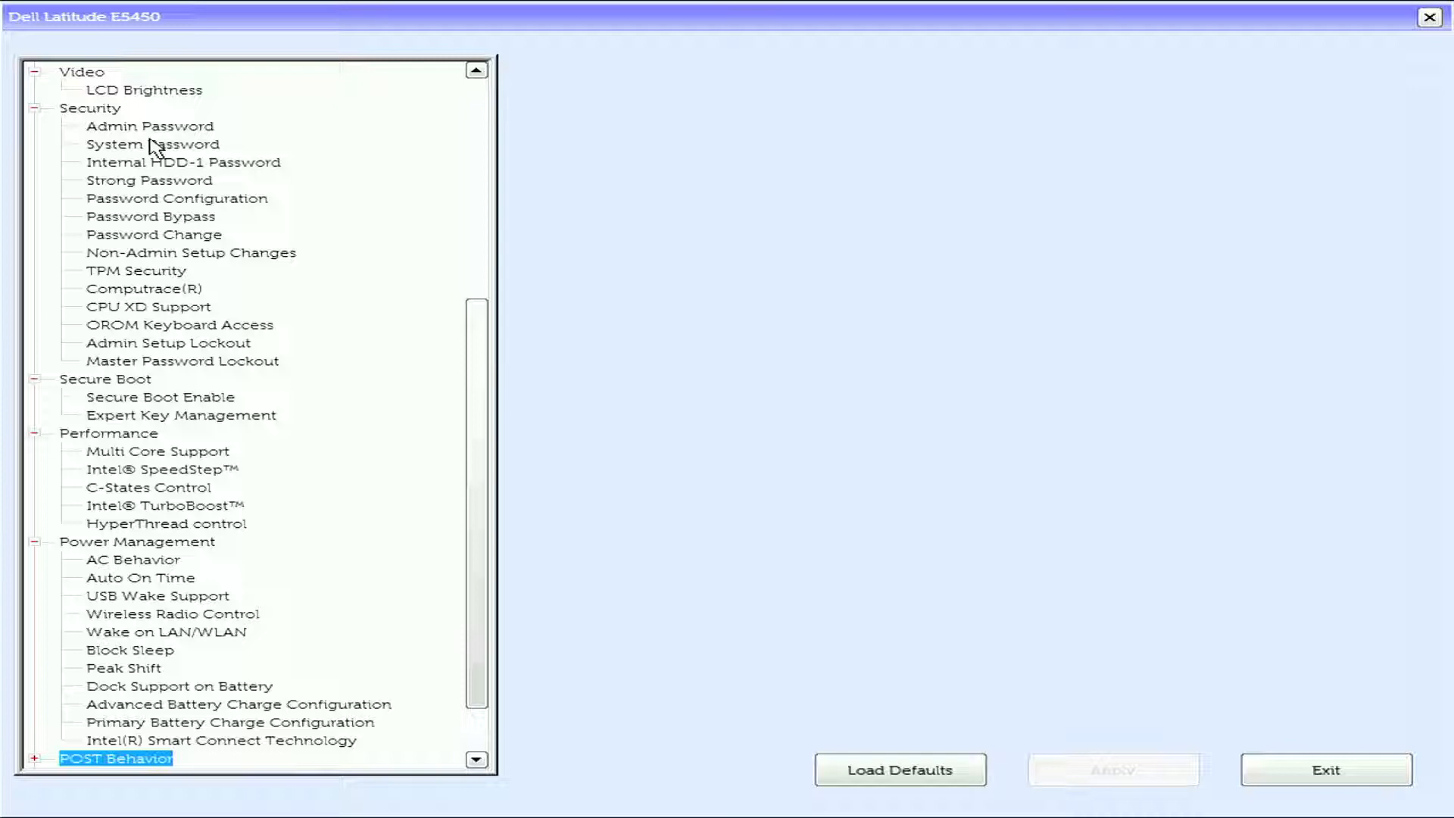
# Review POST Behavior's Keypad, Mouse/Touchpad and Fn Lock Options pages through Fastboot, set to Minimal.
pyautogui.click(115, 757)
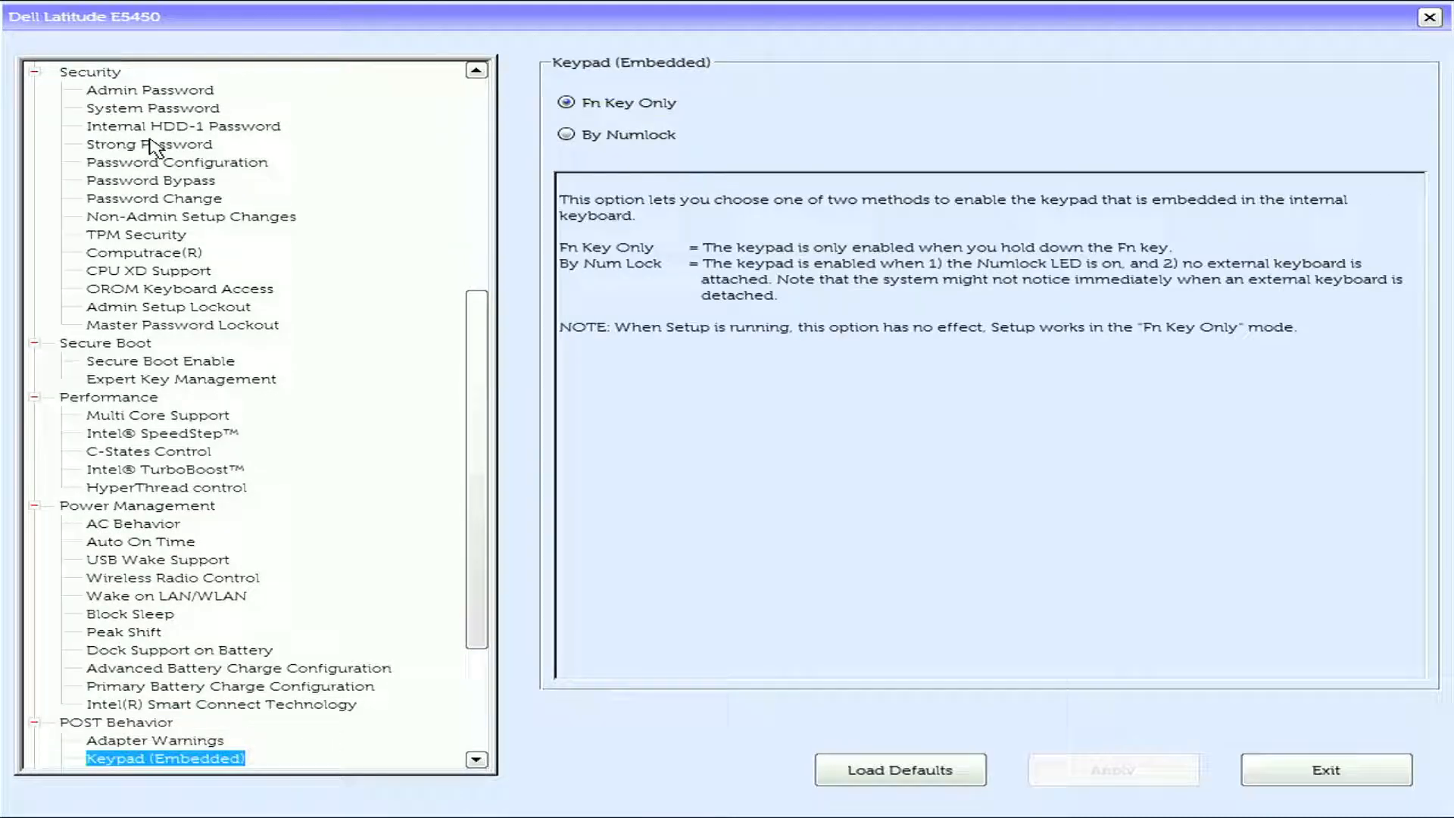
pyautogui.click(153, 757)
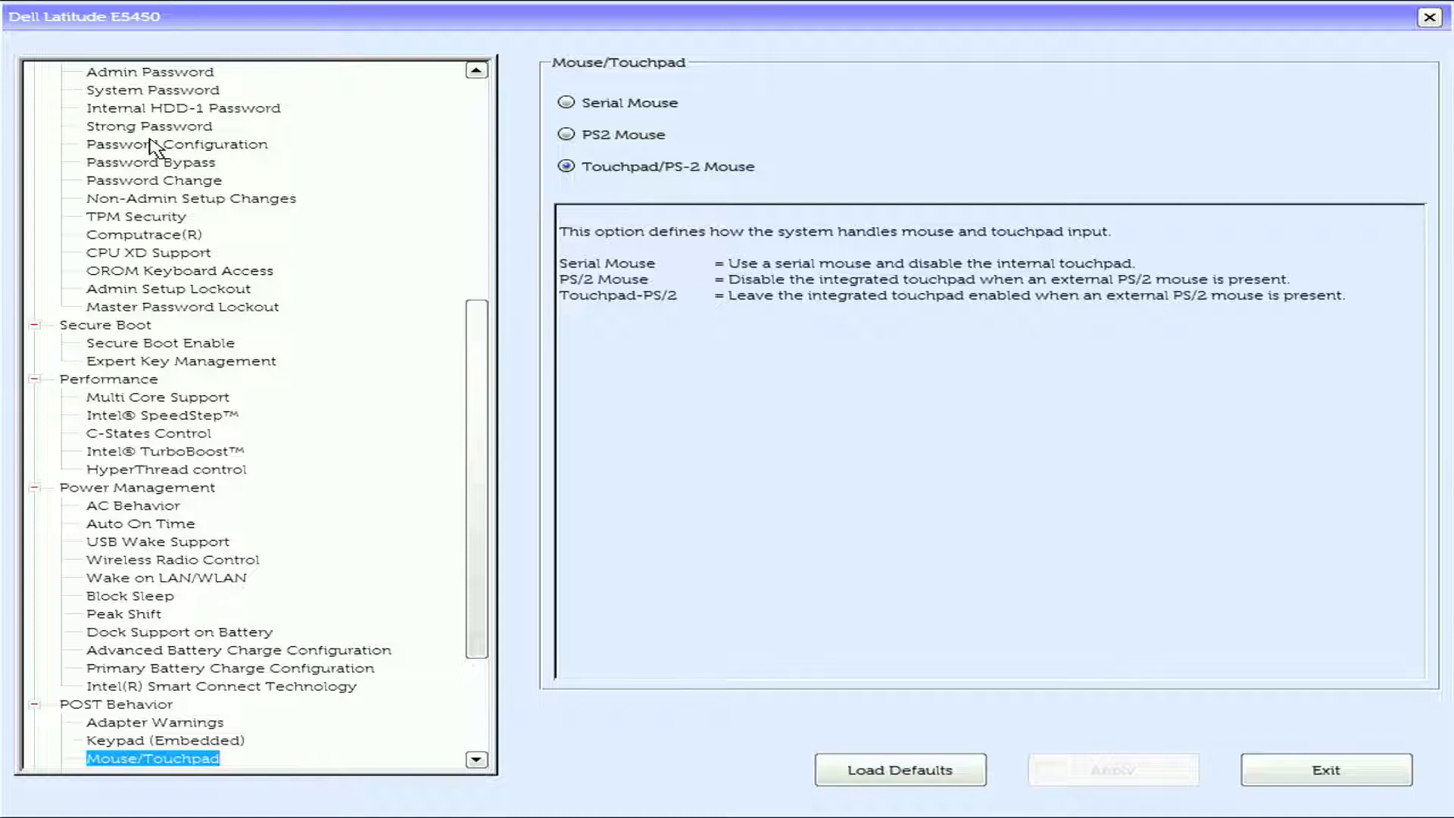
pyautogui.click(150, 758)
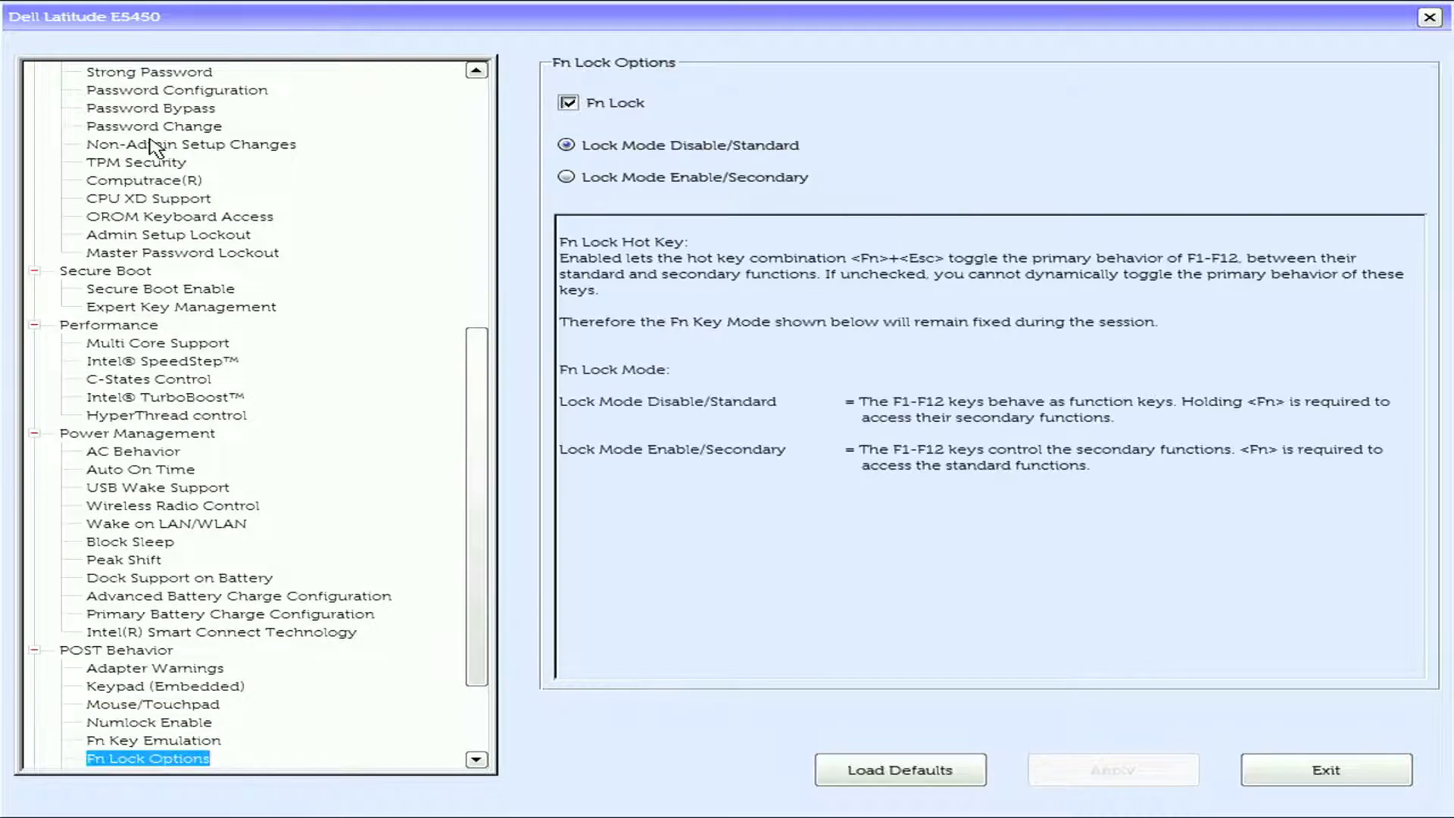
pyautogui.click(147, 757)
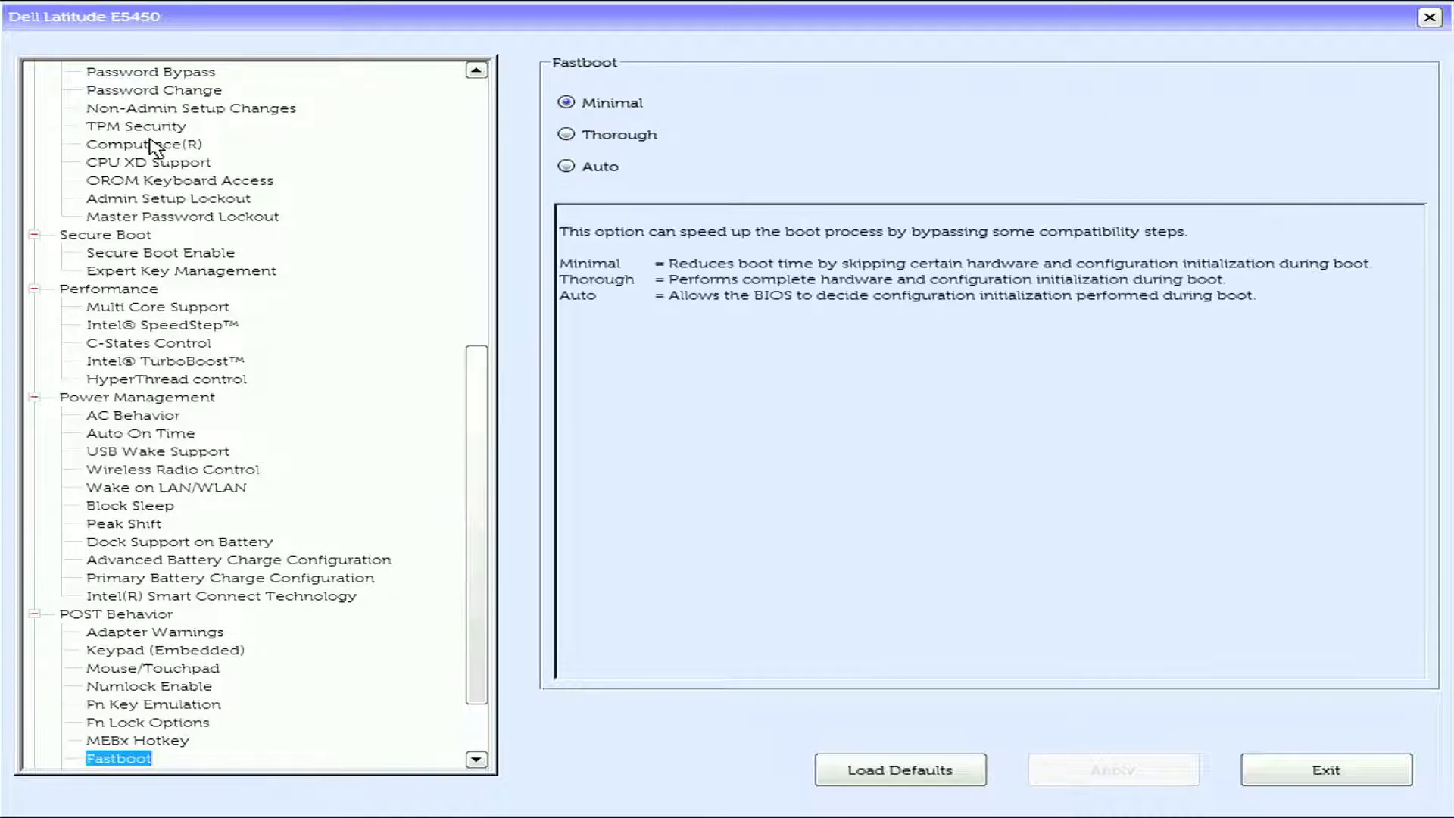
pyautogui.click(179, 758)
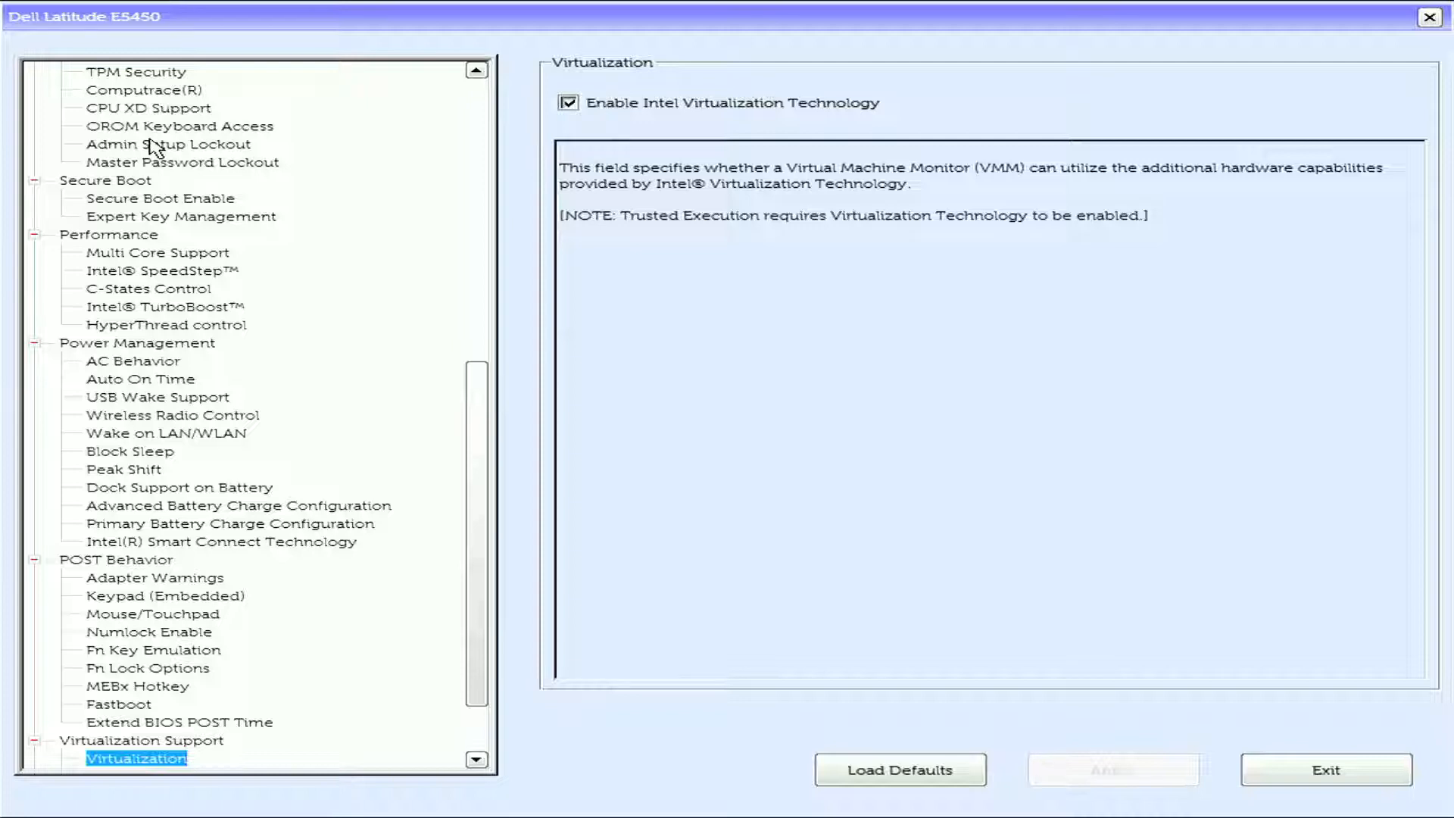
# Review Virtualization, VT for Direct I/O, Wireless Device Enable, Service Tag and the empty Asset Tag page.
pyautogui.click(148, 758)
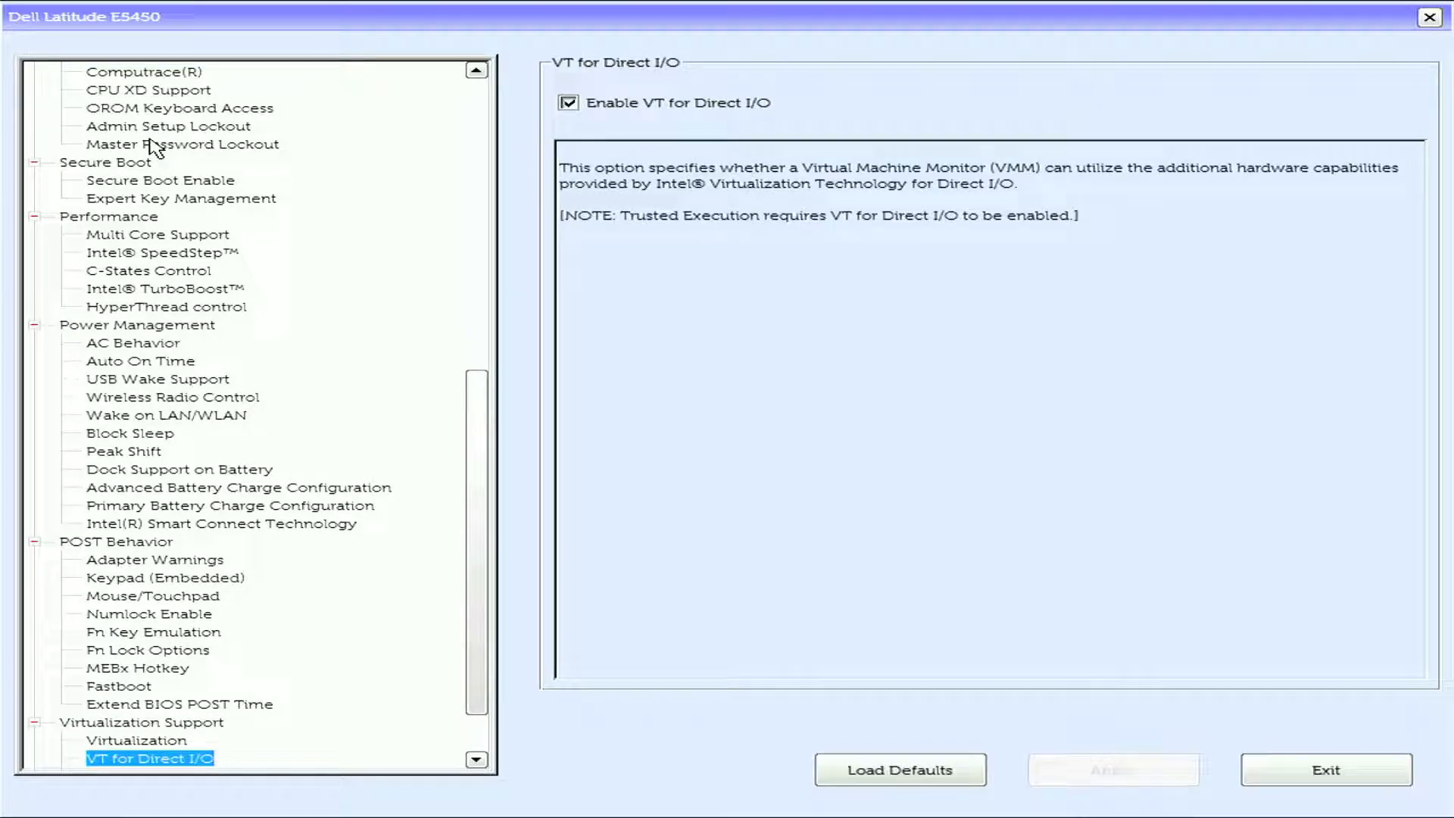
pyautogui.click(156, 757)
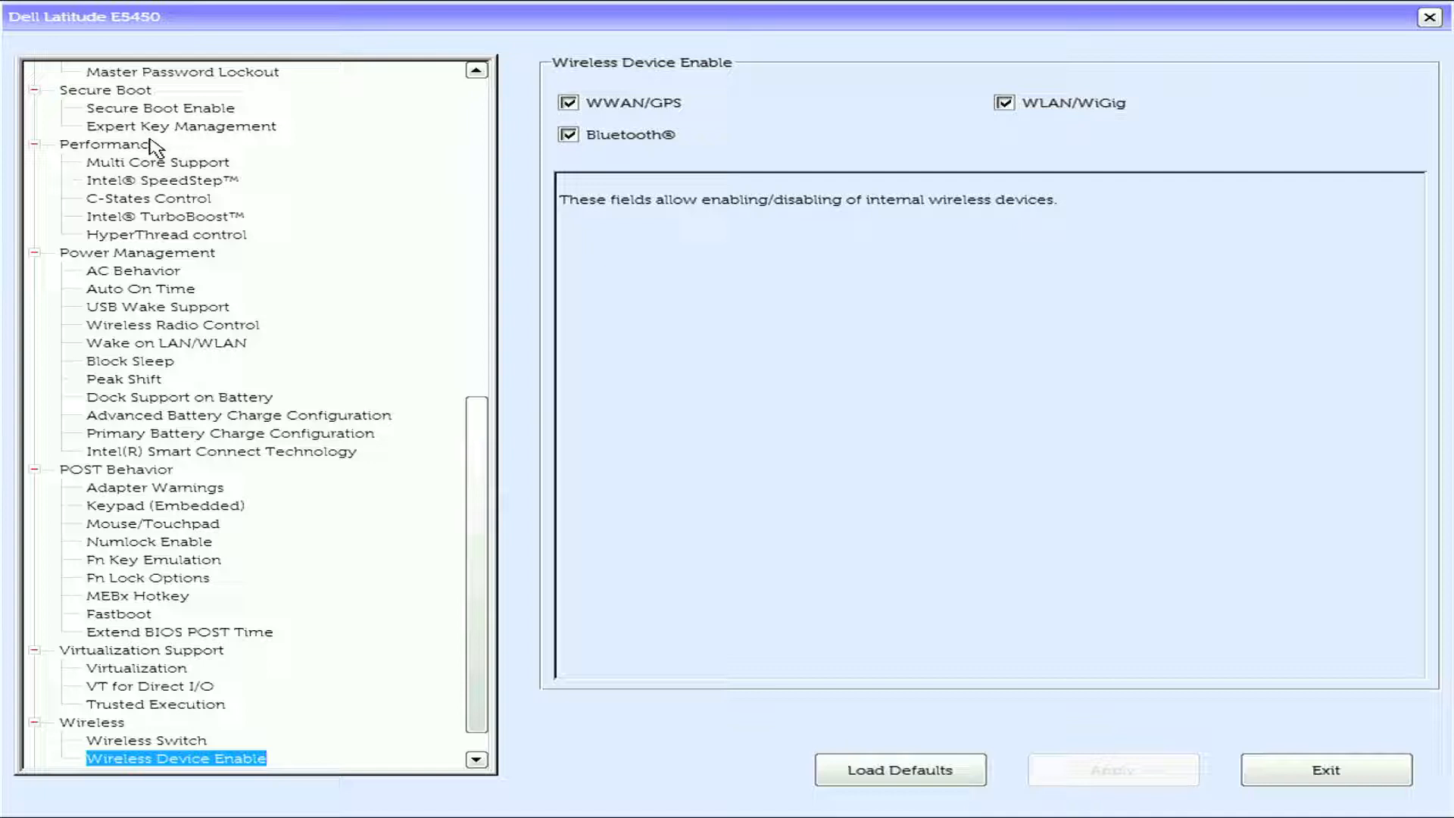
pyautogui.click(131, 758)
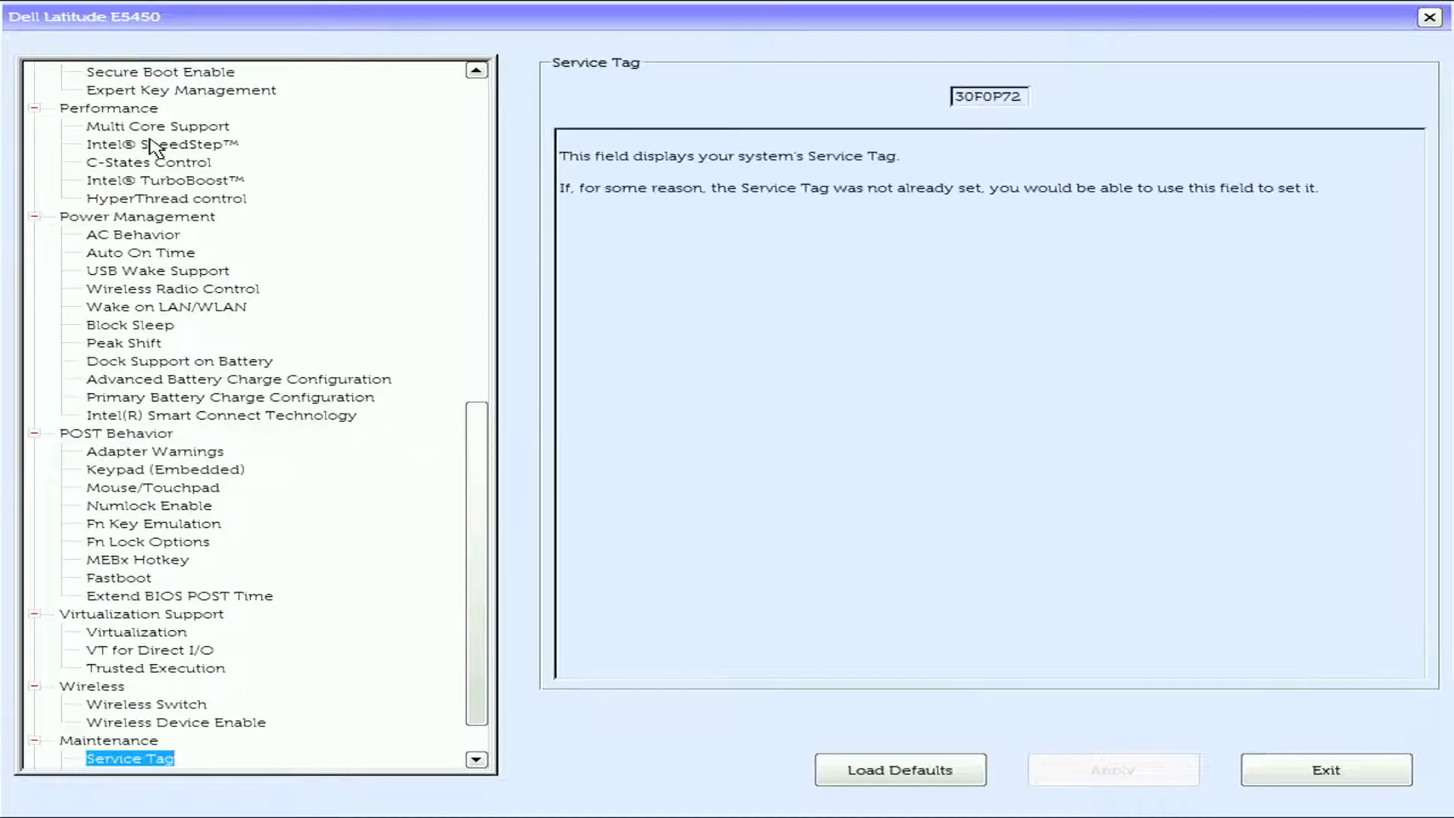
pyautogui.click(123, 758)
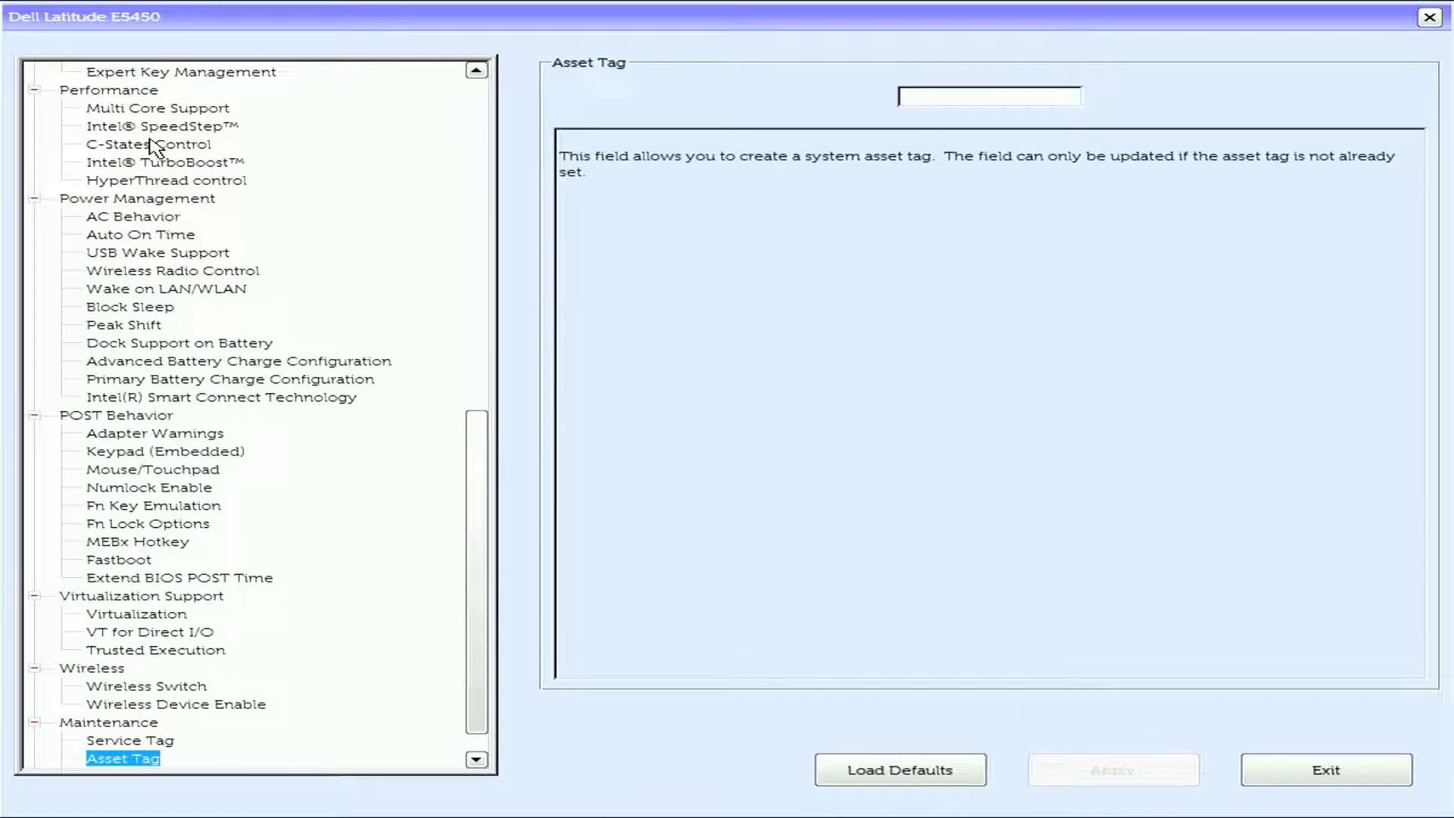
pyautogui.click(153, 757)
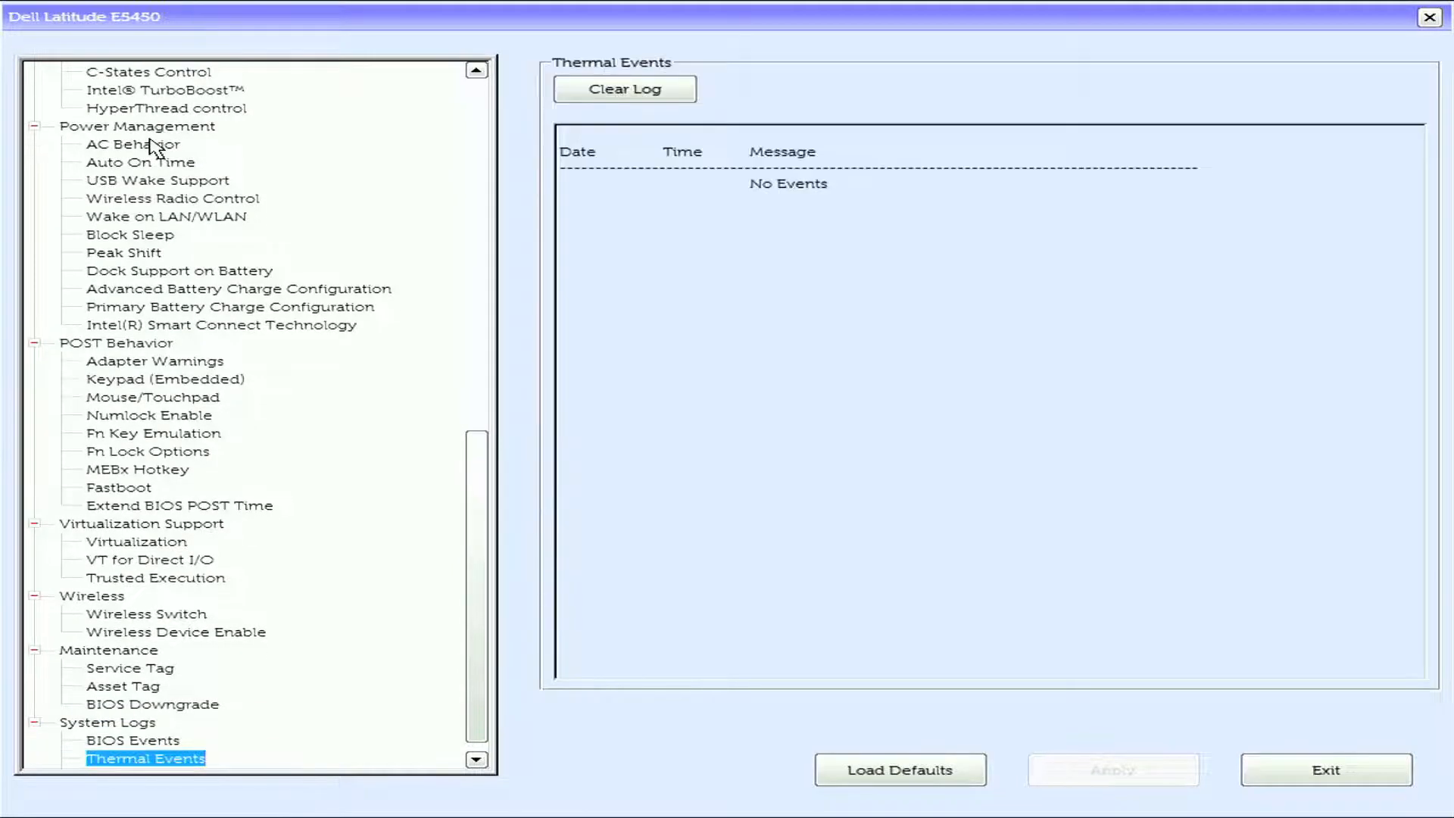
# Show the System Logs Power Events list of power-on and power-off entries.
pyautogui.click(139, 758)
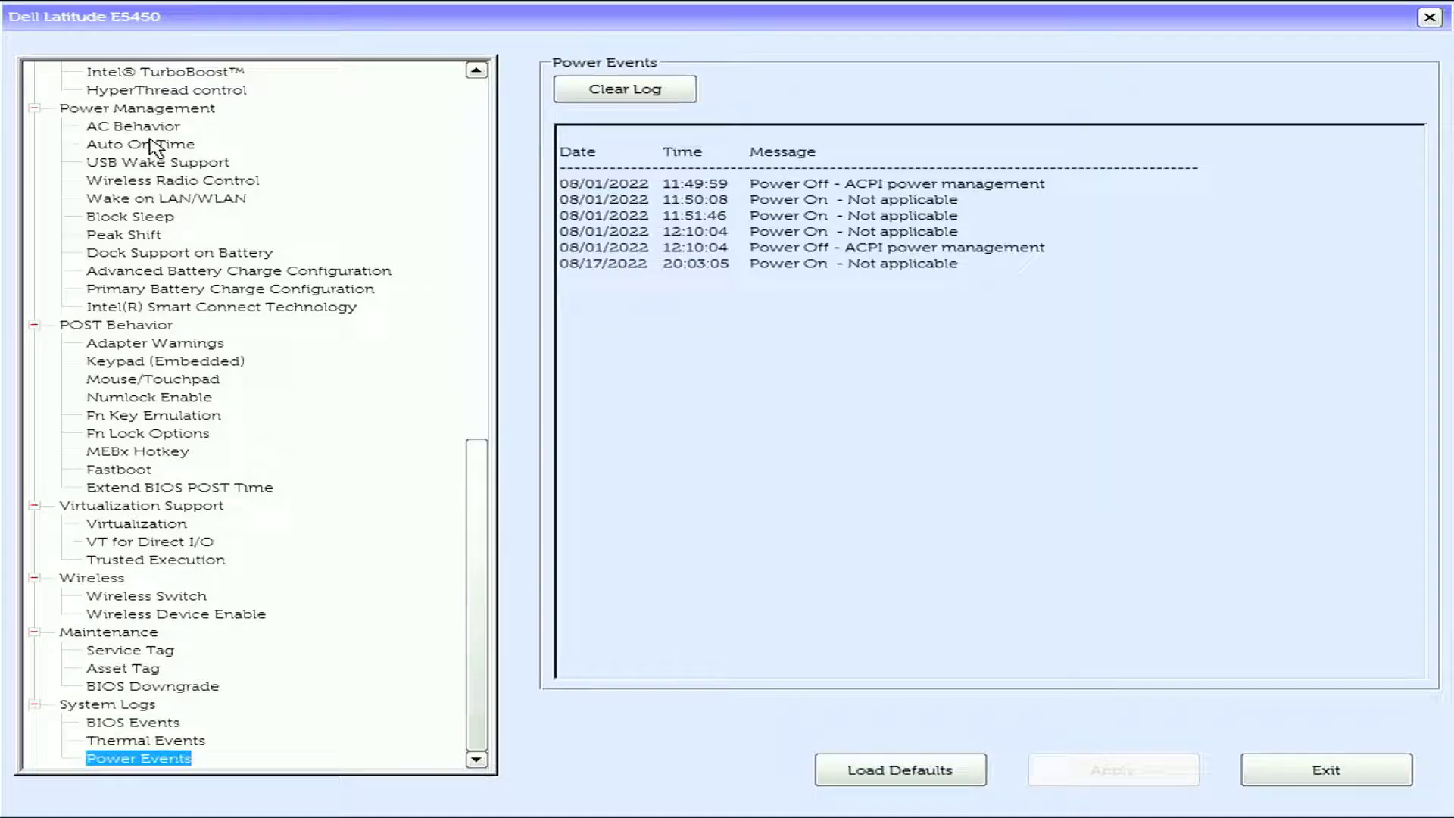